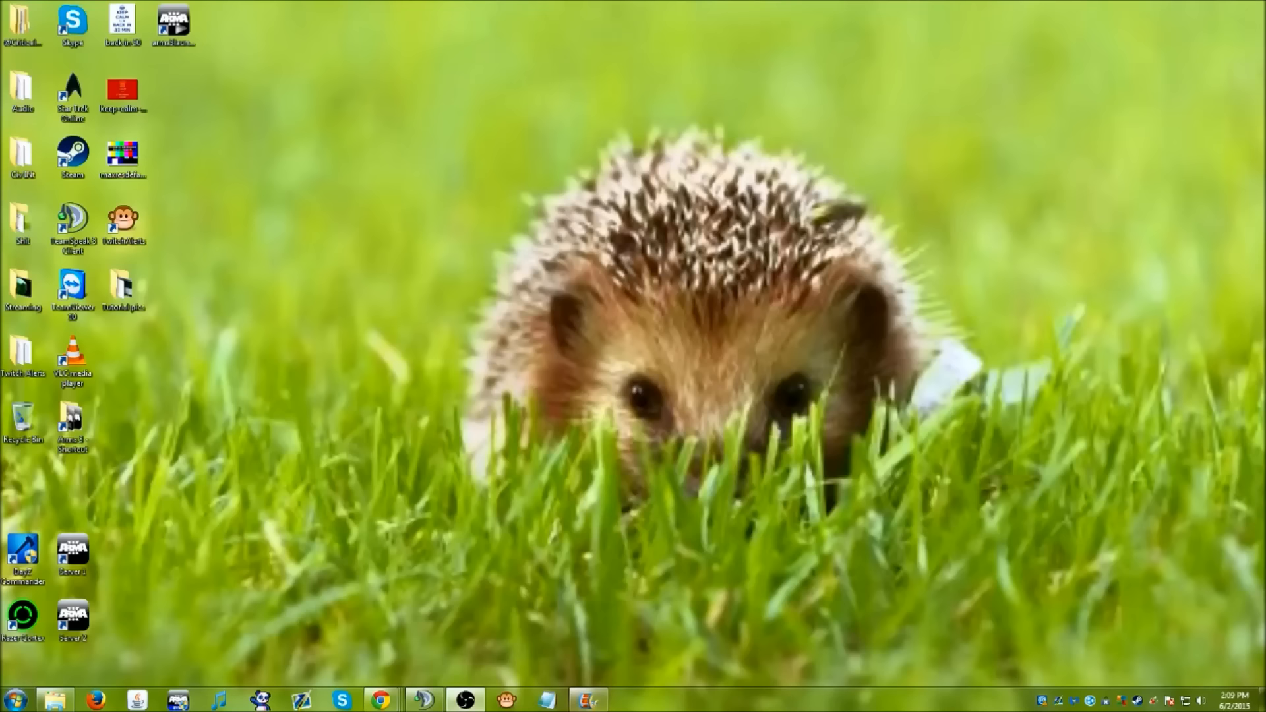
{"action": "mouse_move", "coordinate": [178, 157]}
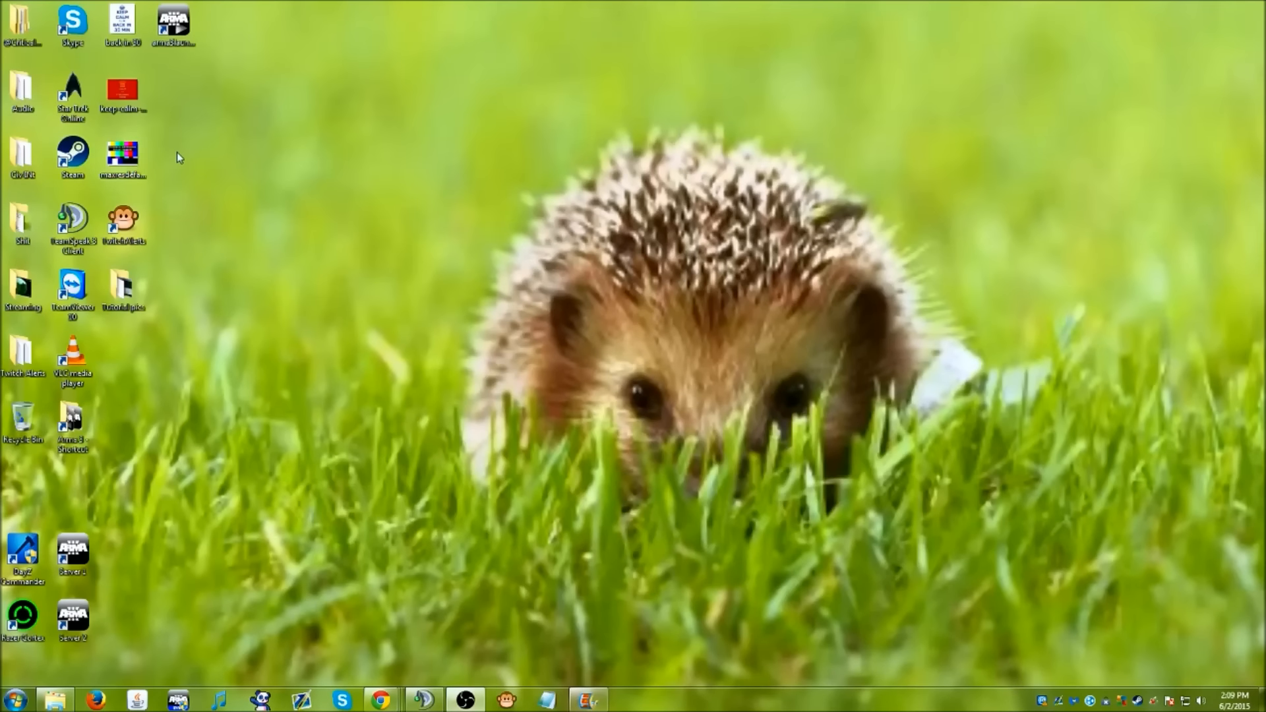
{"action": "mouse_move", "coordinate": [245, 322]}
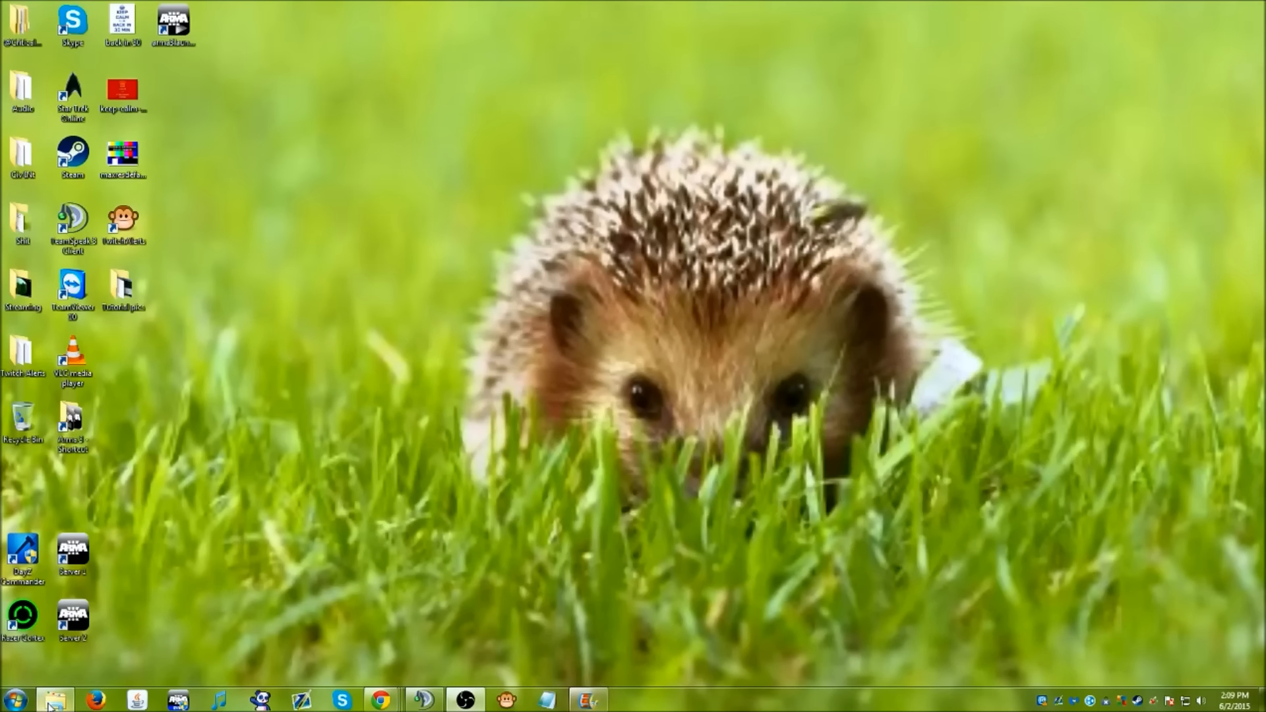
Browse in Explorer to C:\Program Files (x86)\Steam\steamapps
{"action": "left_click", "coordinate": [55, 699]}
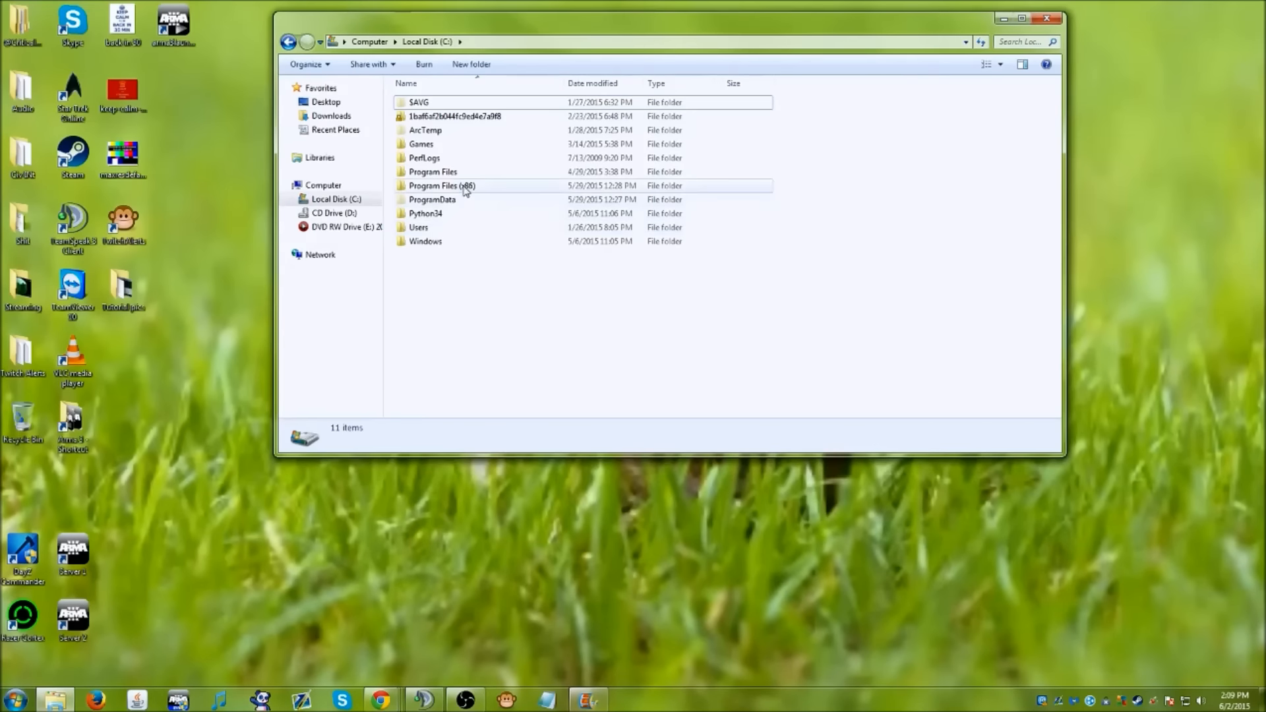
{"action": "mouse_move", "coordinate": [480, 190]}
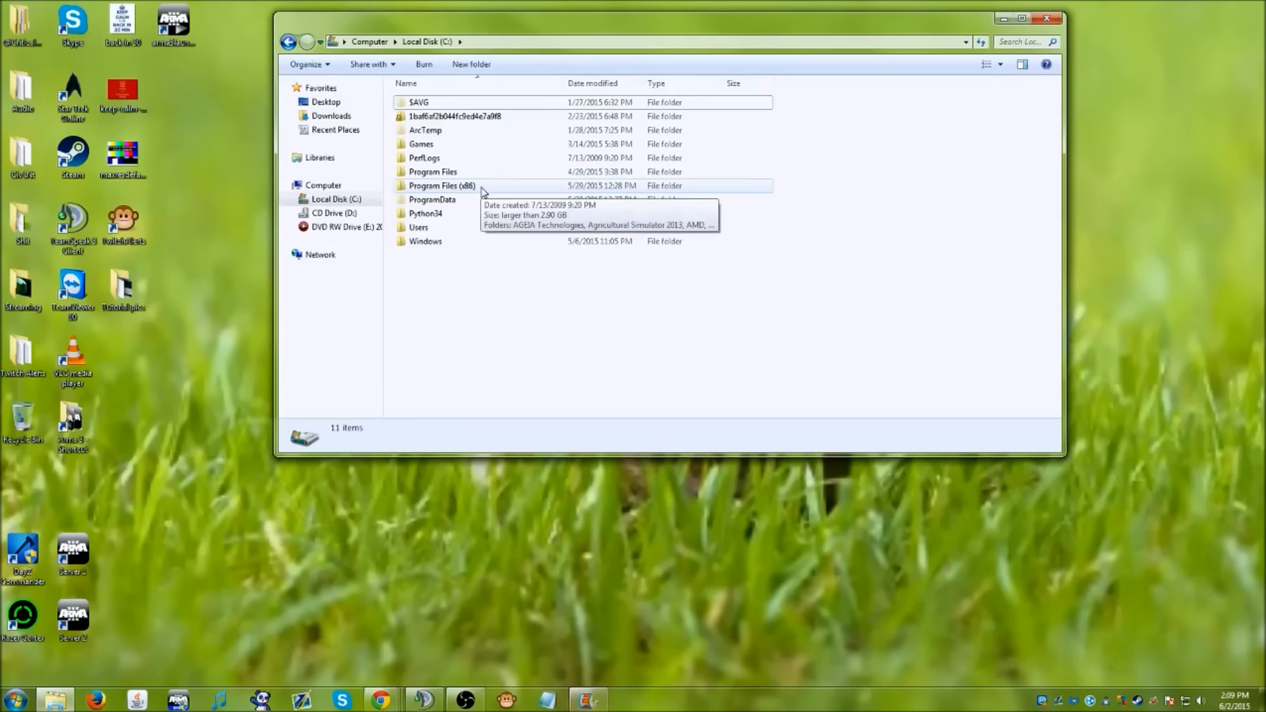
{"action": "double_click", "coordinate": [441, 186]}
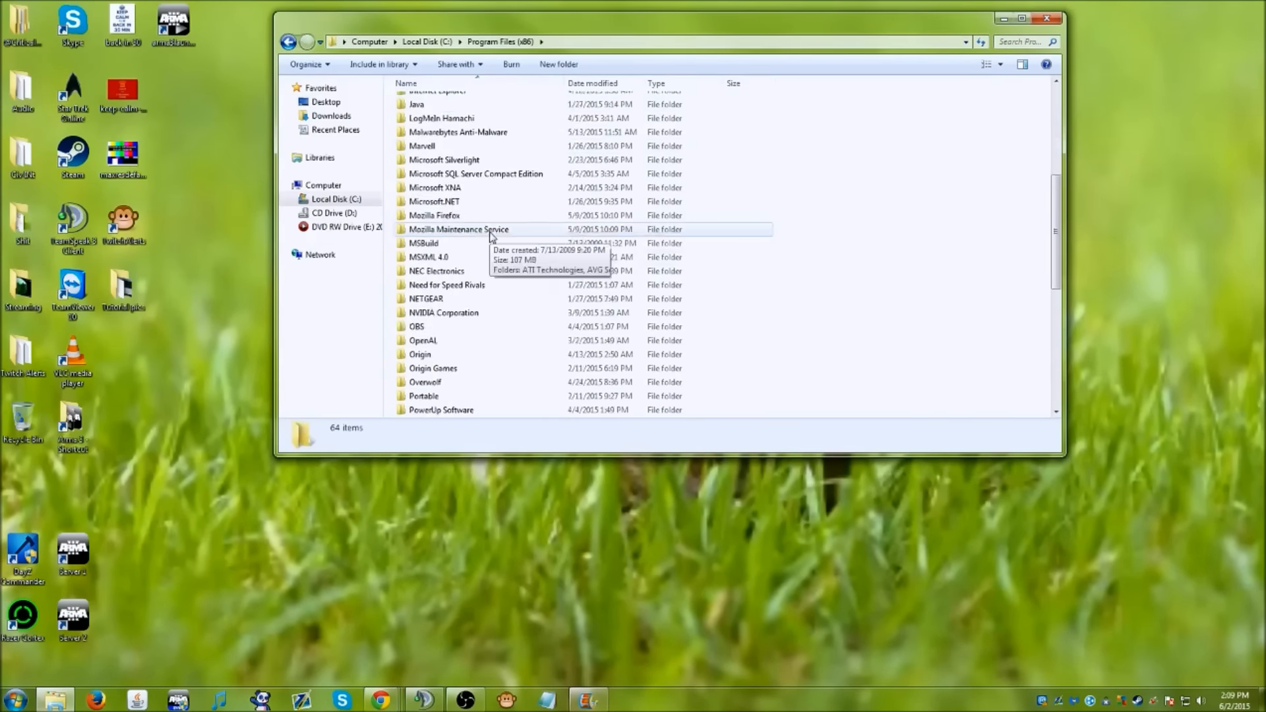
{"action": "scroll", "scroll_direction": "down", "scroll_amount": 3}
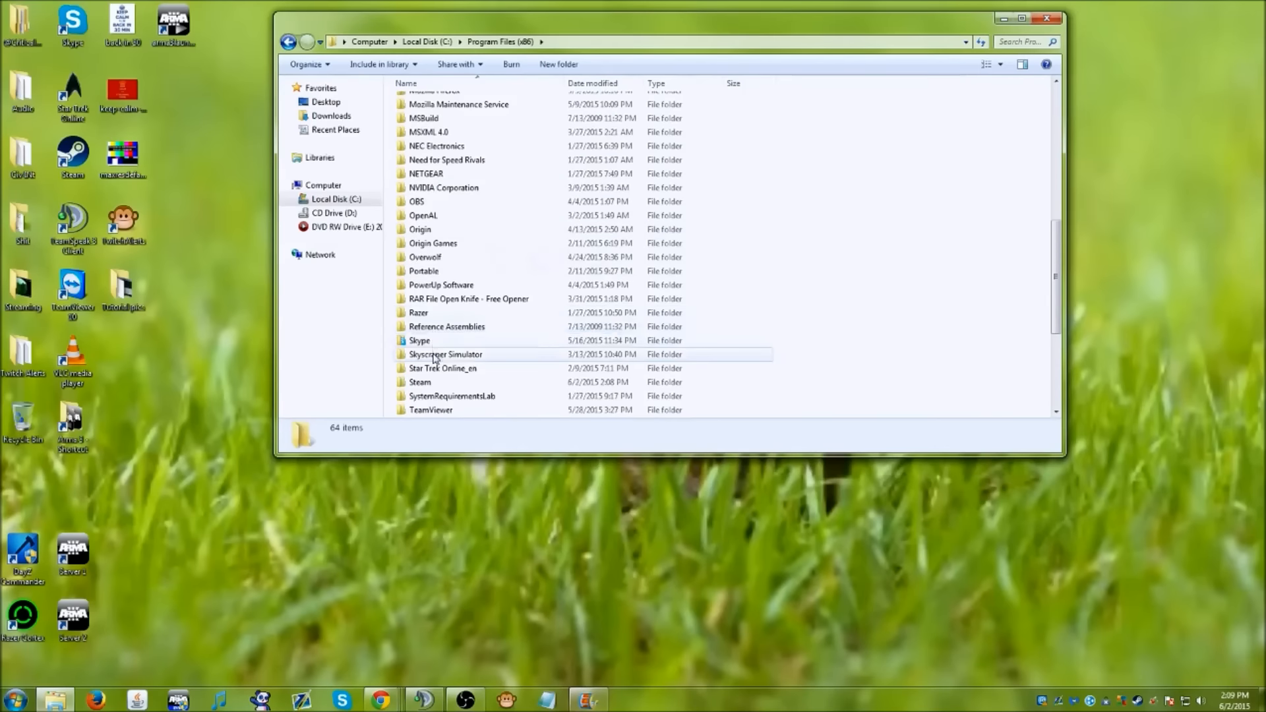
{"action": "double_click", "coordinate": [419, 382]}
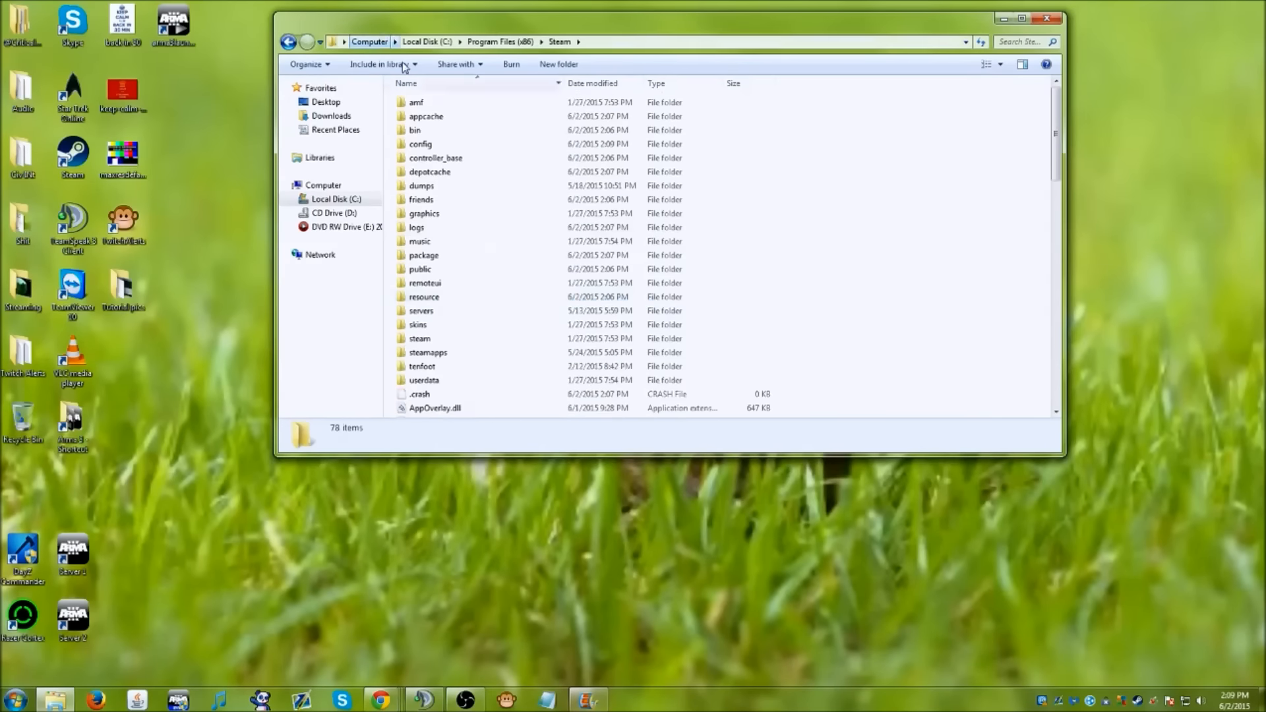
{"action": "scroll", "scroll_direction": "down", "scroll_amount": 3}
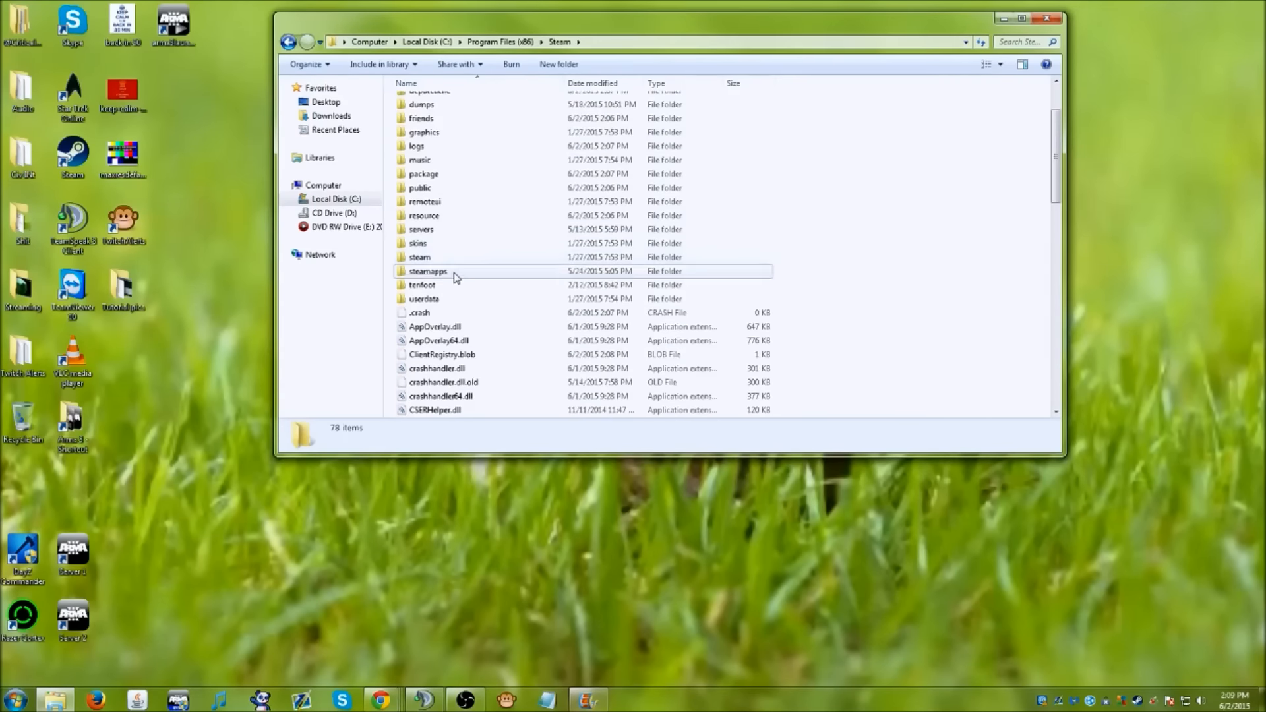
{"action": "double_click", "coordinate": [428, 270]}
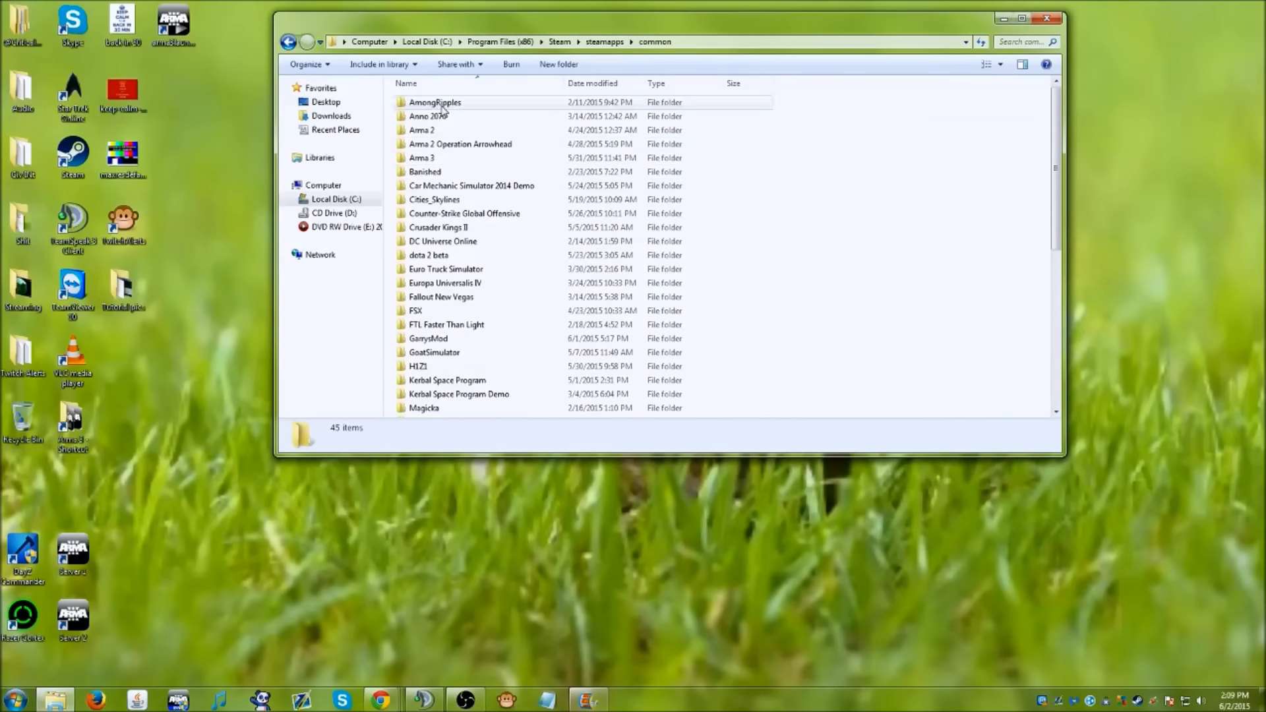
Open the Arma 3 folder and launch arma3launcher from its context menu
{"action": "left_click", "coordinate": [421, 158]}
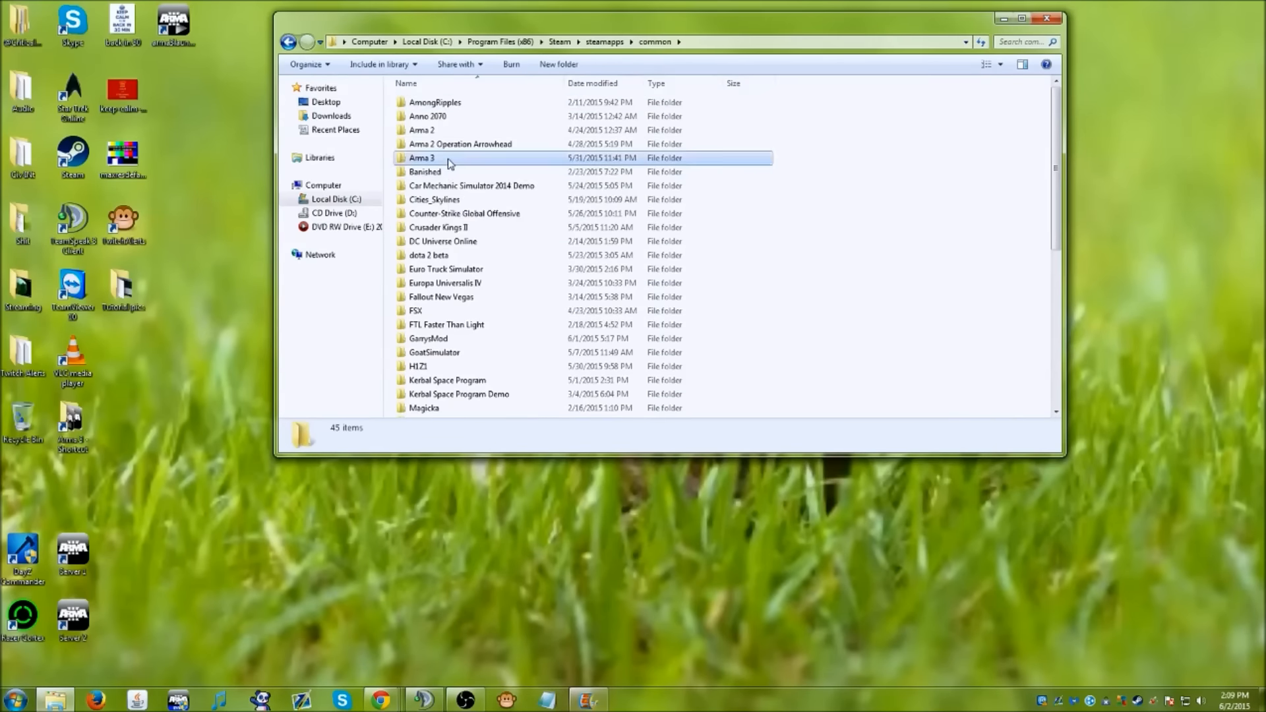
{"action": "double_click", "coordinate": [421, 158]}
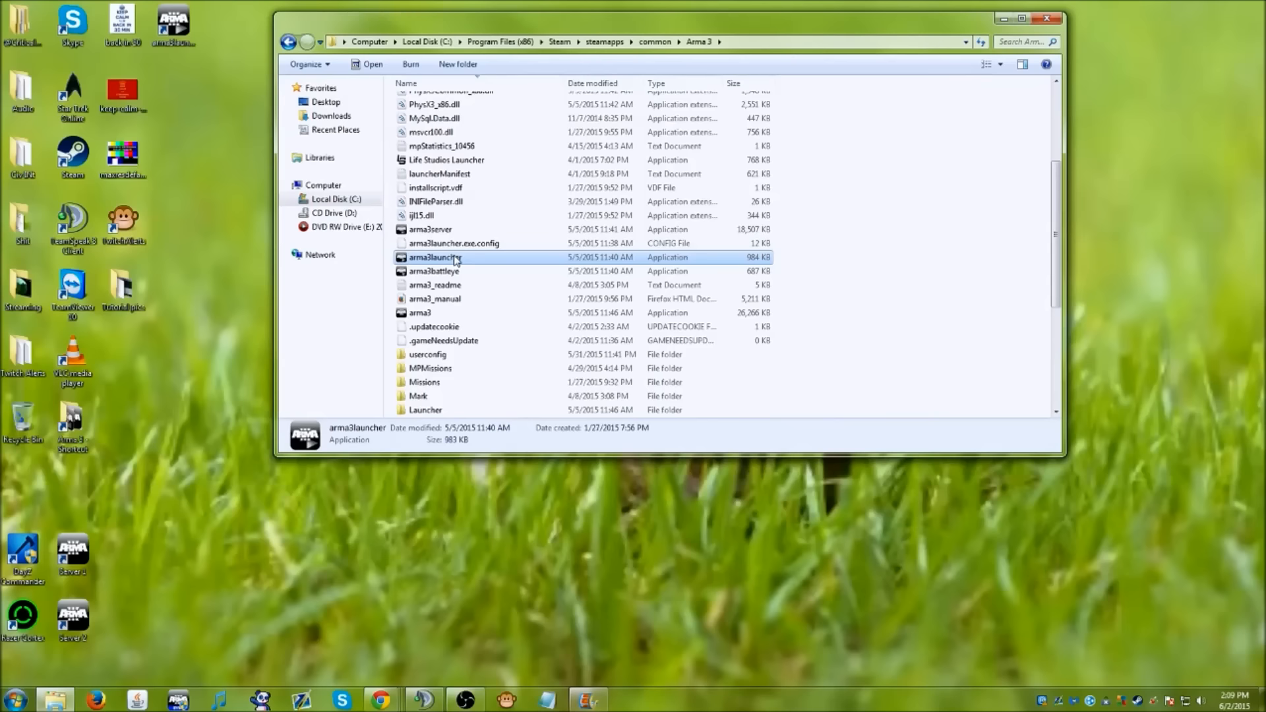
{"action": "right_click", "coordinate": [434, 256]}
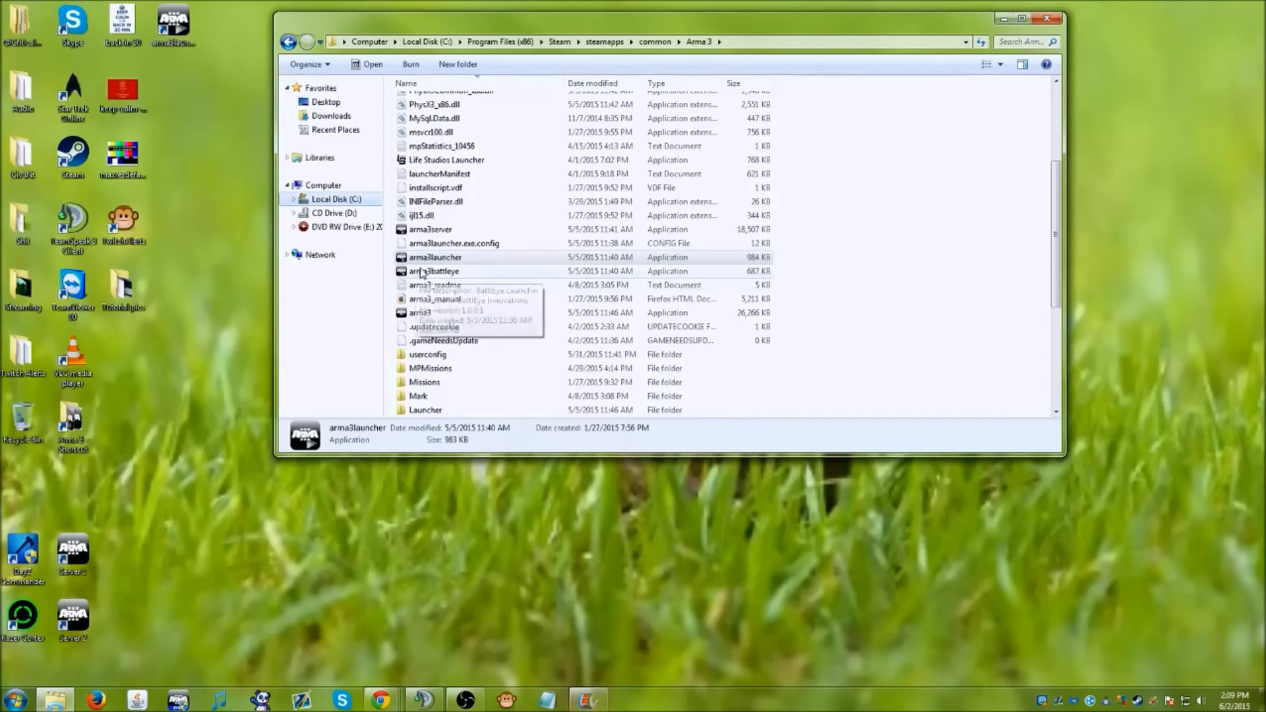
{"action": "left_click", "coordinate": [434, 257]}
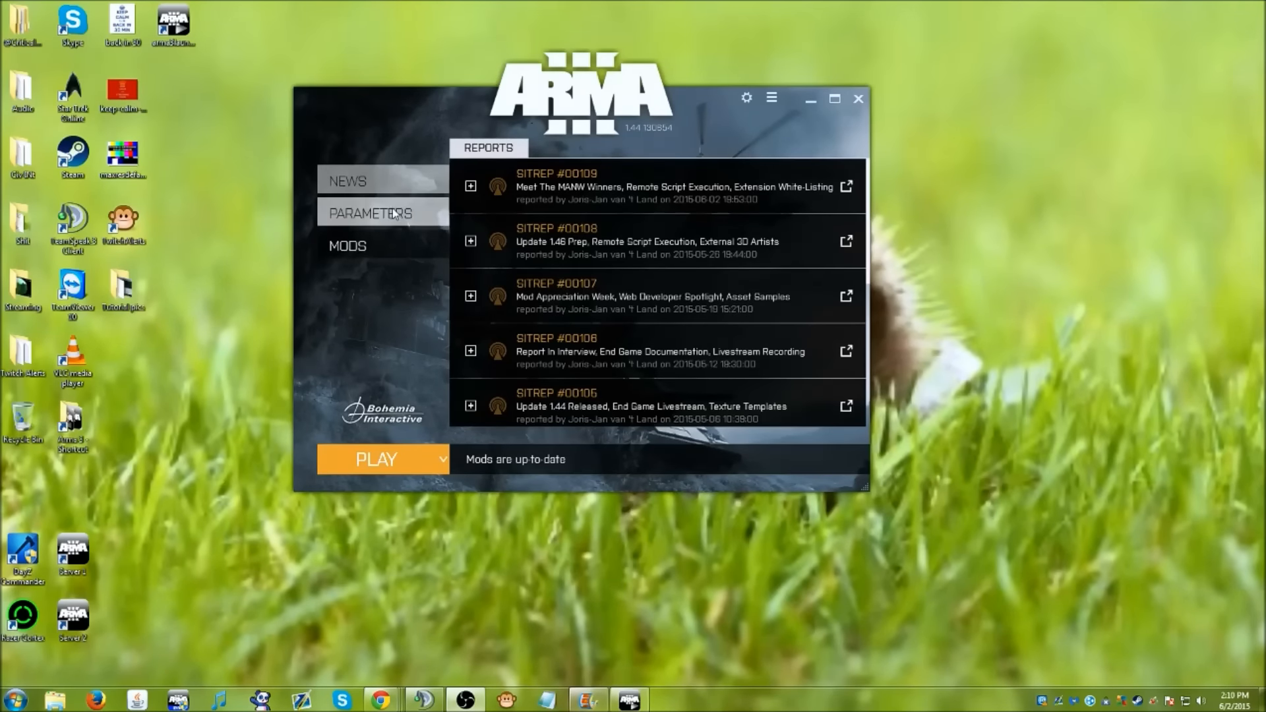
Check the launch parameters, then view the mods list: A3L, CBA A3, Lakeside, task force radio
{"action": "left_click", "coordinate": [371, 213]}
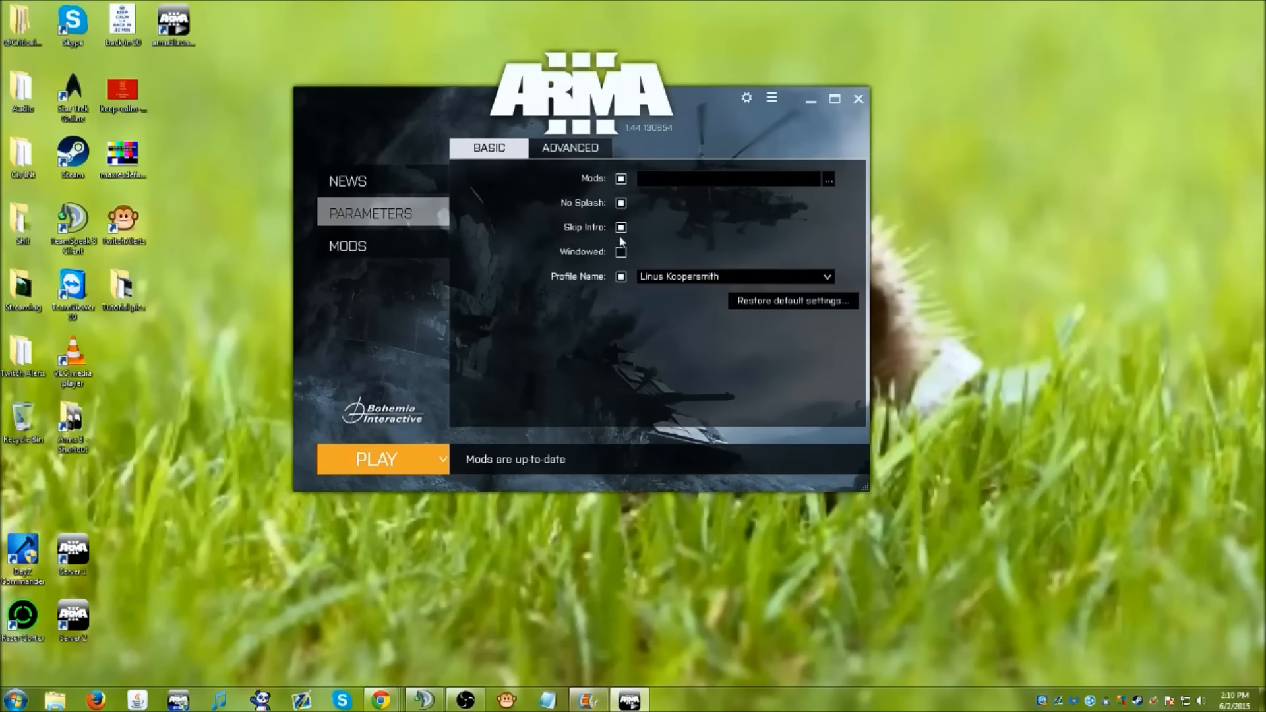
{"action": "left_click", "coordinate": [734, 276]}
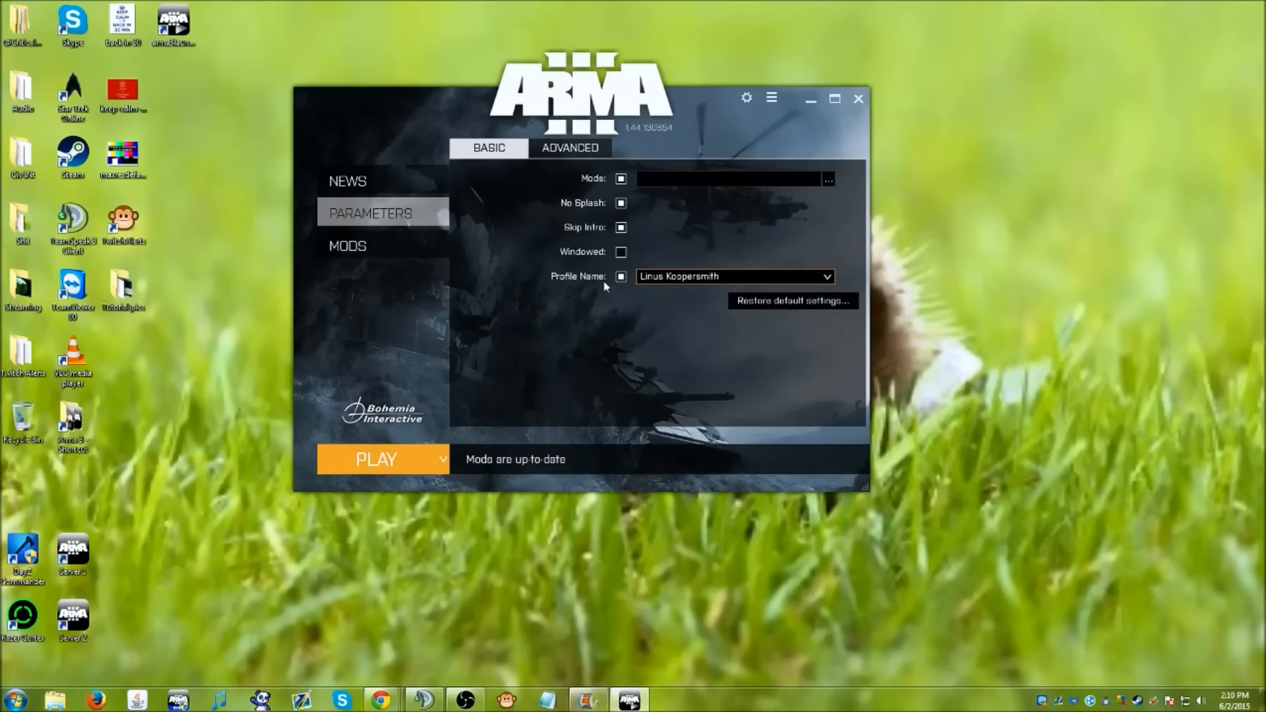
{"action": "mouse_move", "coordinate": [530, 396]}
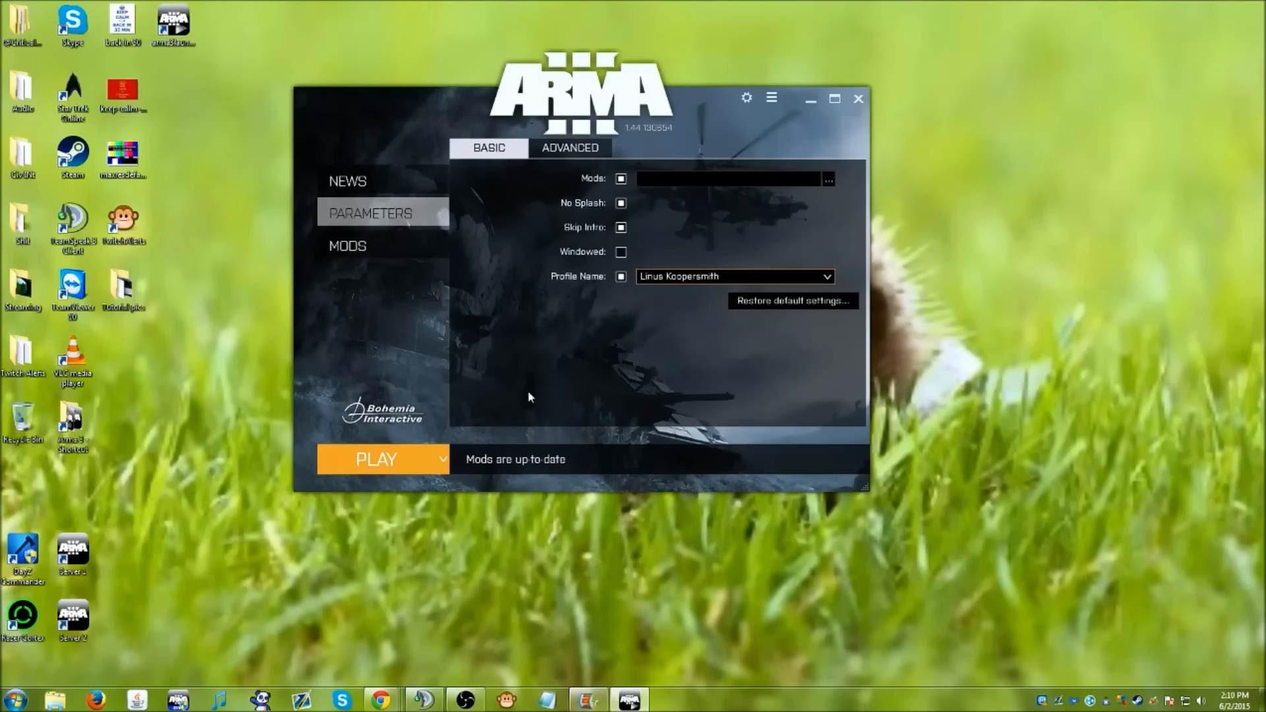
{"action": "left_click", "coordinate": [348, 245]}
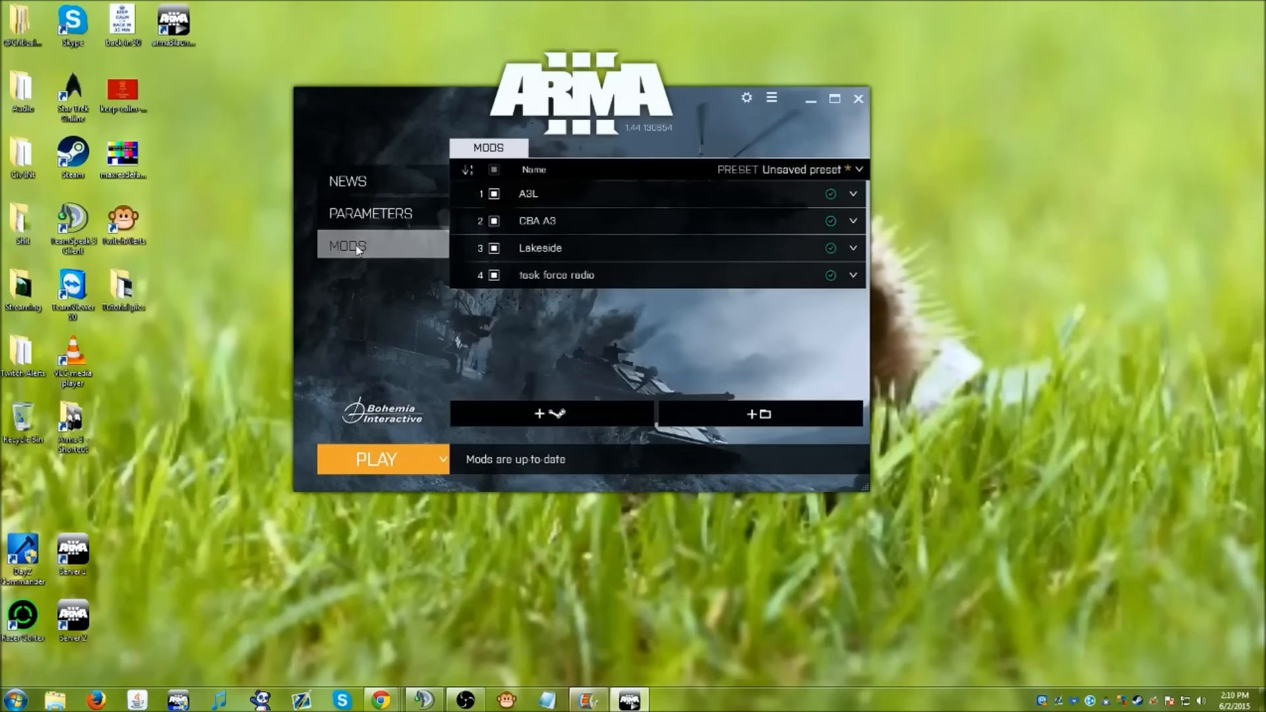
{"action": "mouse_move", "coordinate": [517, 227]}
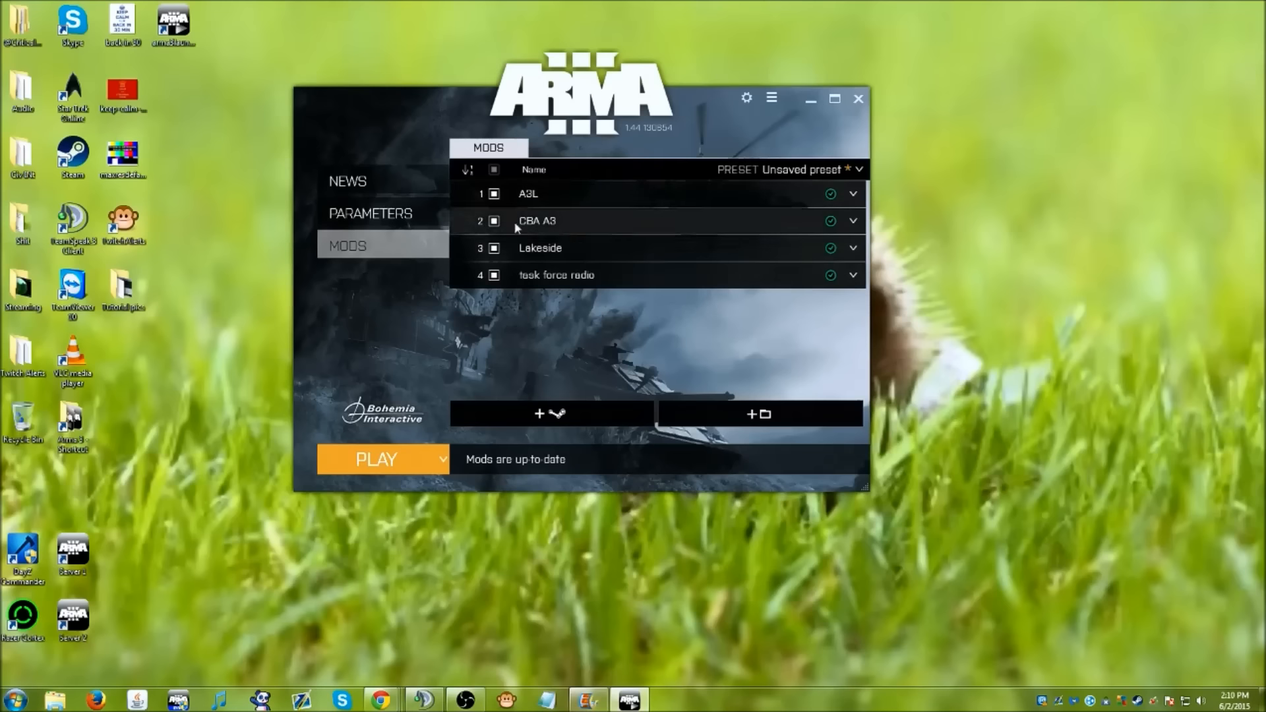
{"action": "mouse_move", "coordinate": [759, 414]}
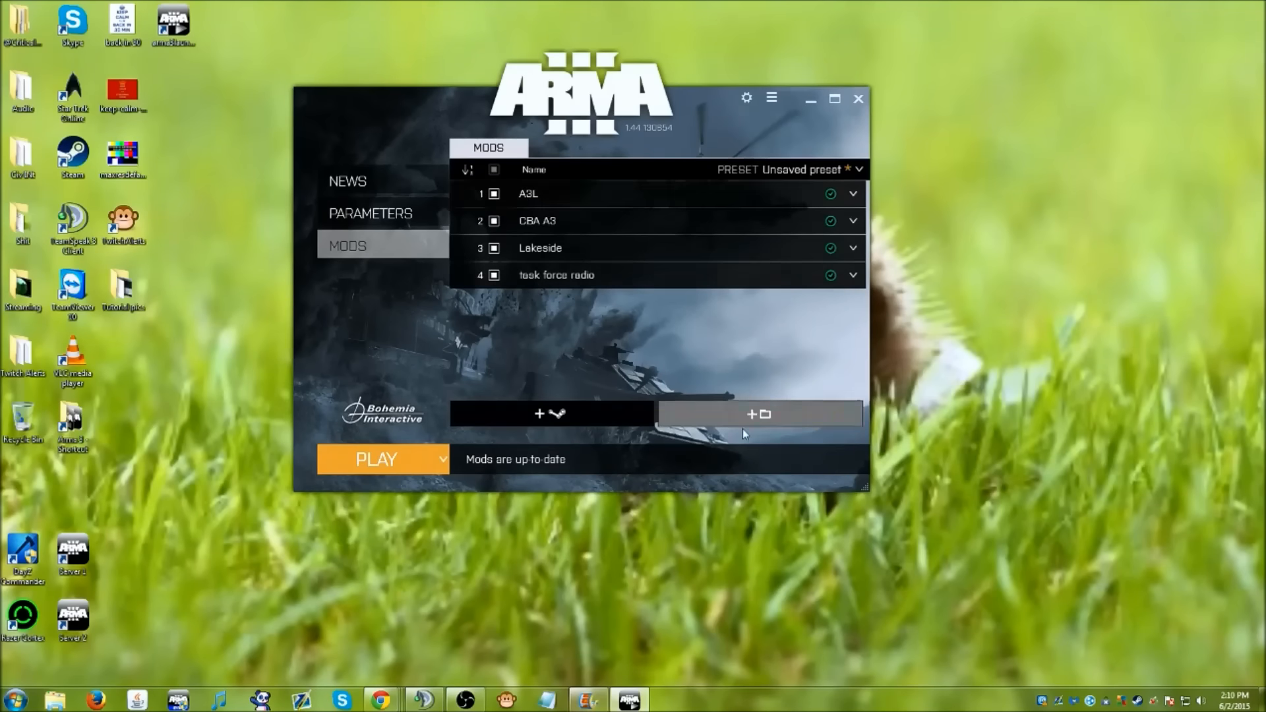
{"action": "mouse_move", "coordinate": [776, 420]}
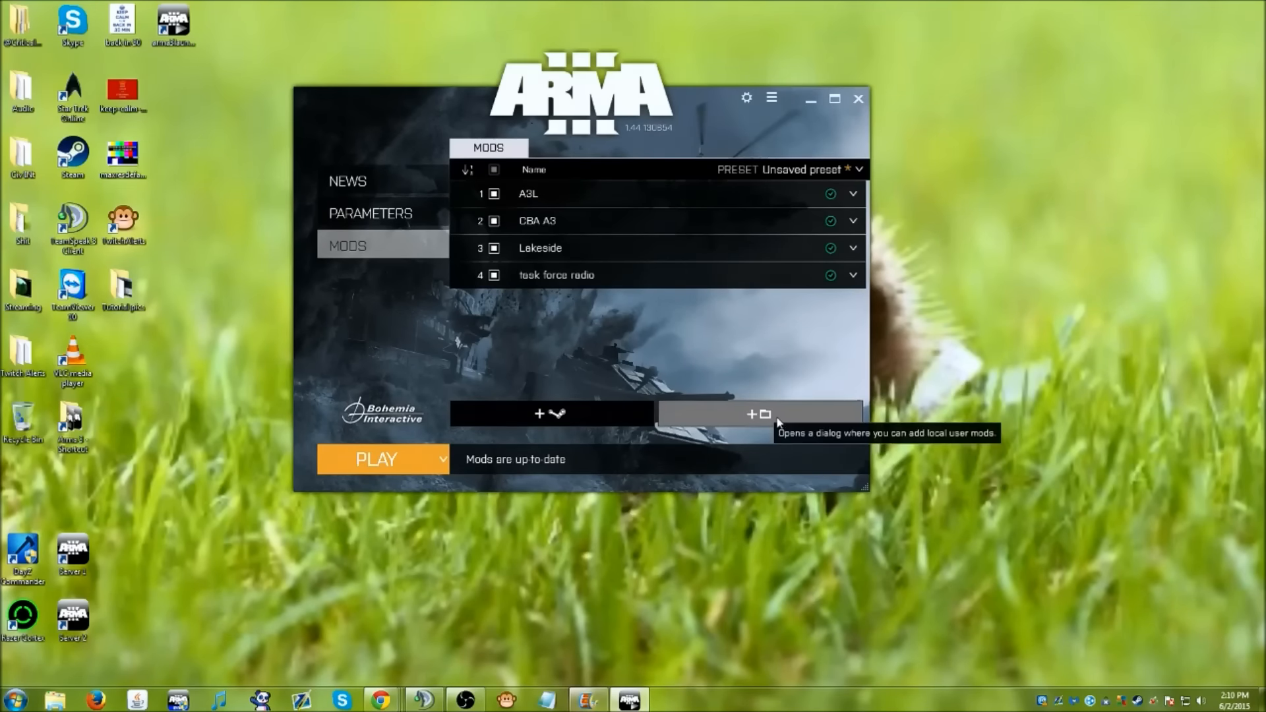
Open the add-local-mod Select Folder dialog from the Mods tab
{"action": "left_click", "coordinate": [757, 413]}
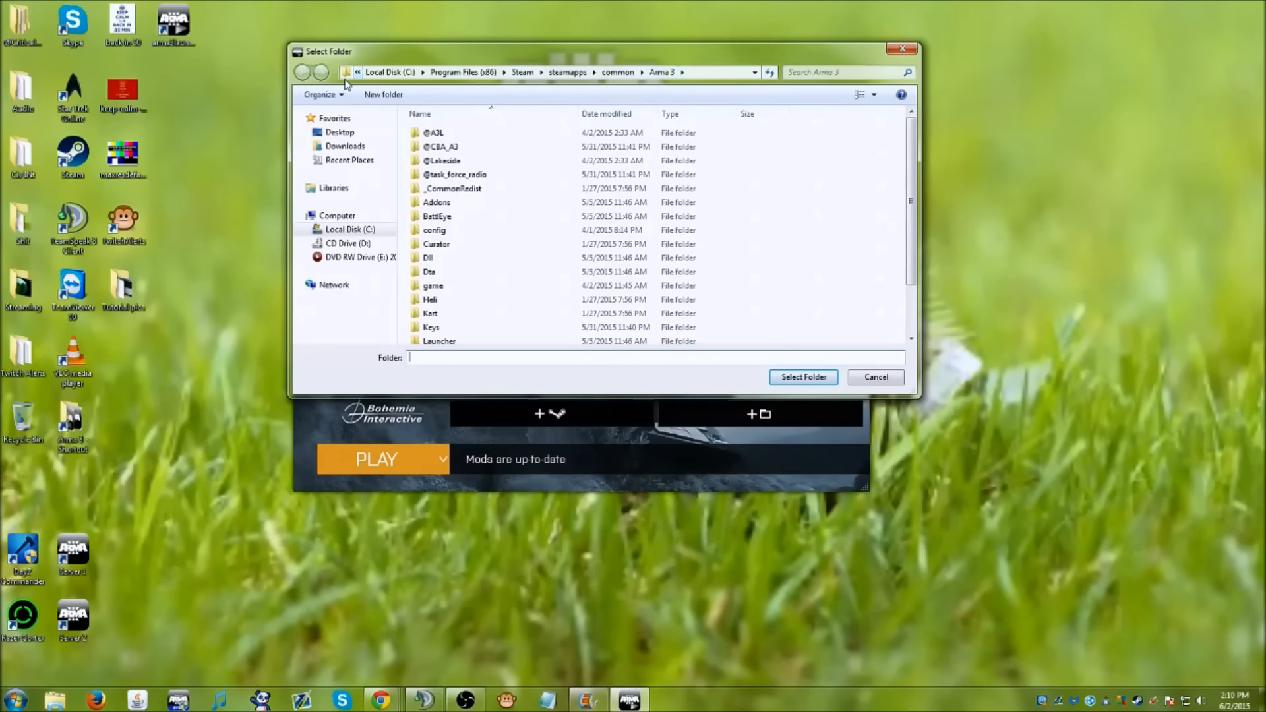
{"action": "left_click", "coordinate": [434, 133]}
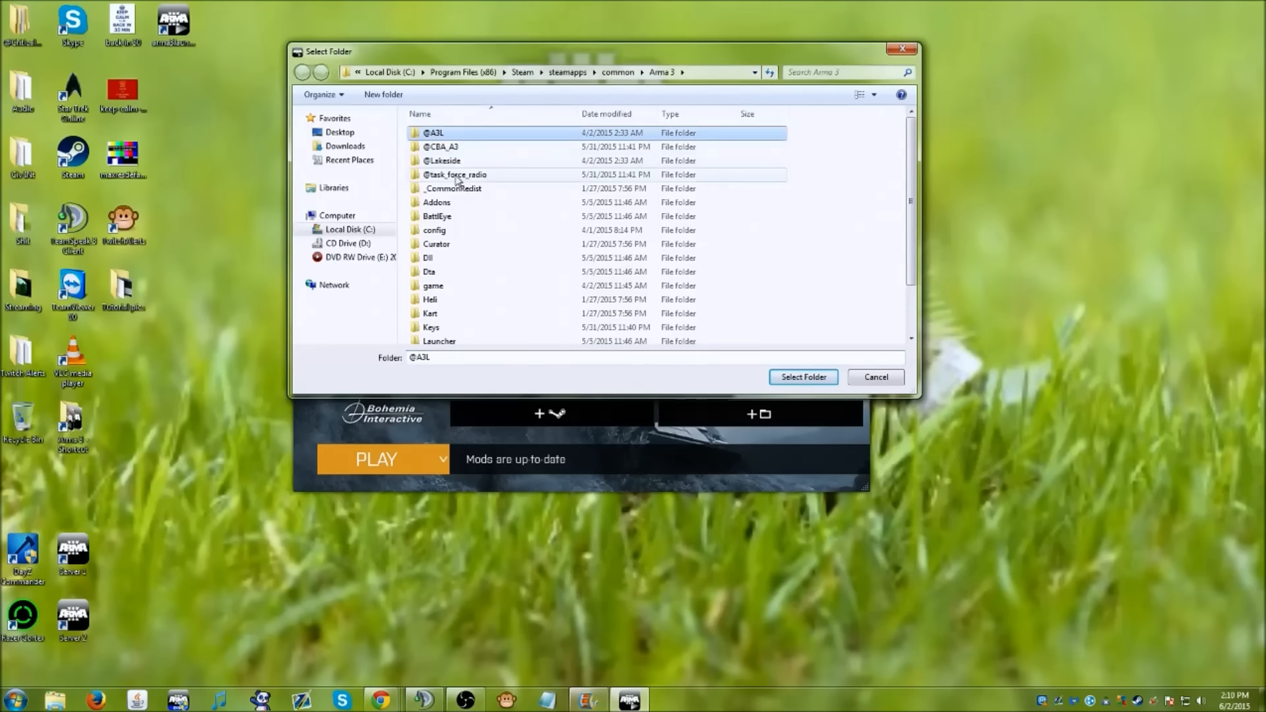
{"action": "left_click", "coordinate": [456, 174]}
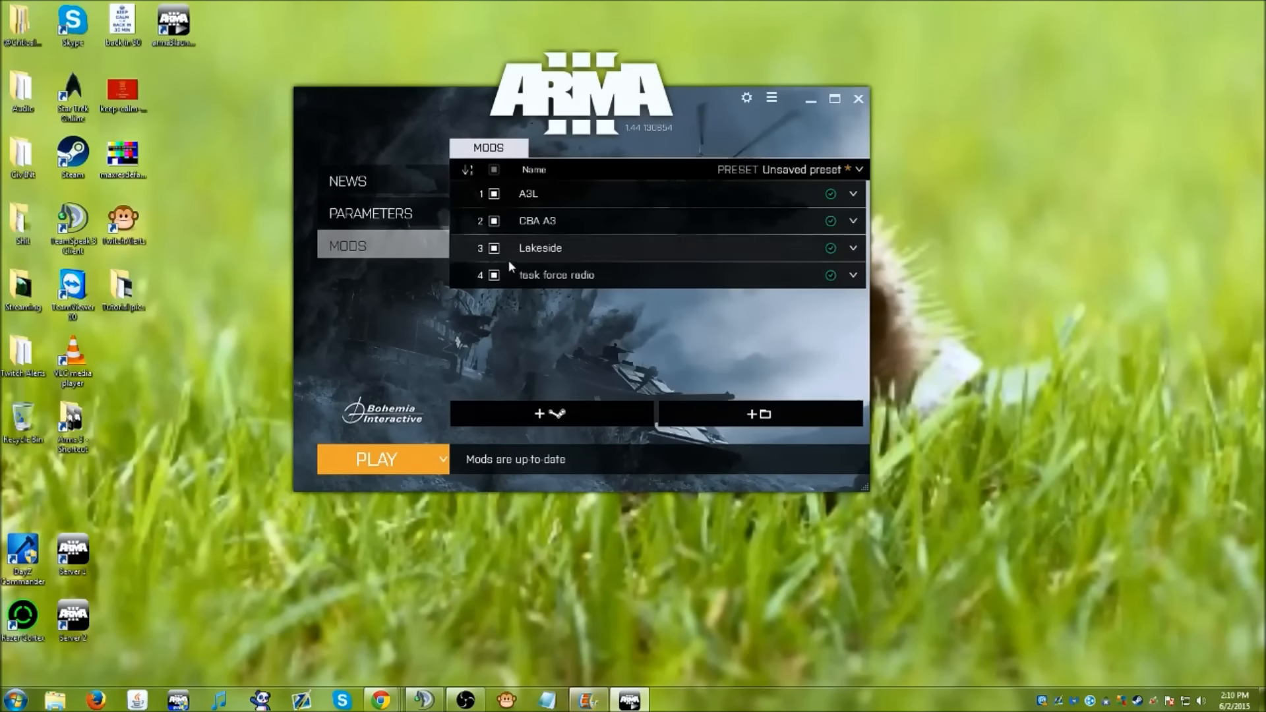
{"action": "mouse_move", "coordinate": [499, 220]}
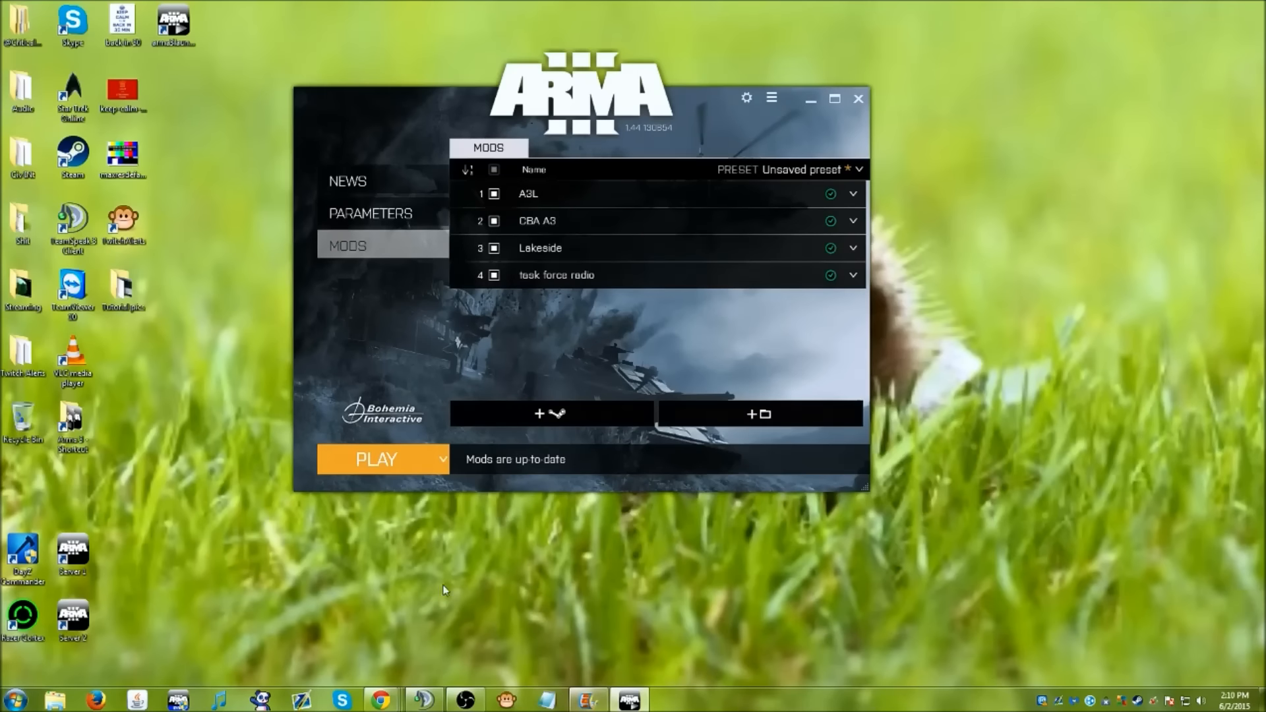
{"action": "mouse_move", "coordinate": [391, 369]}
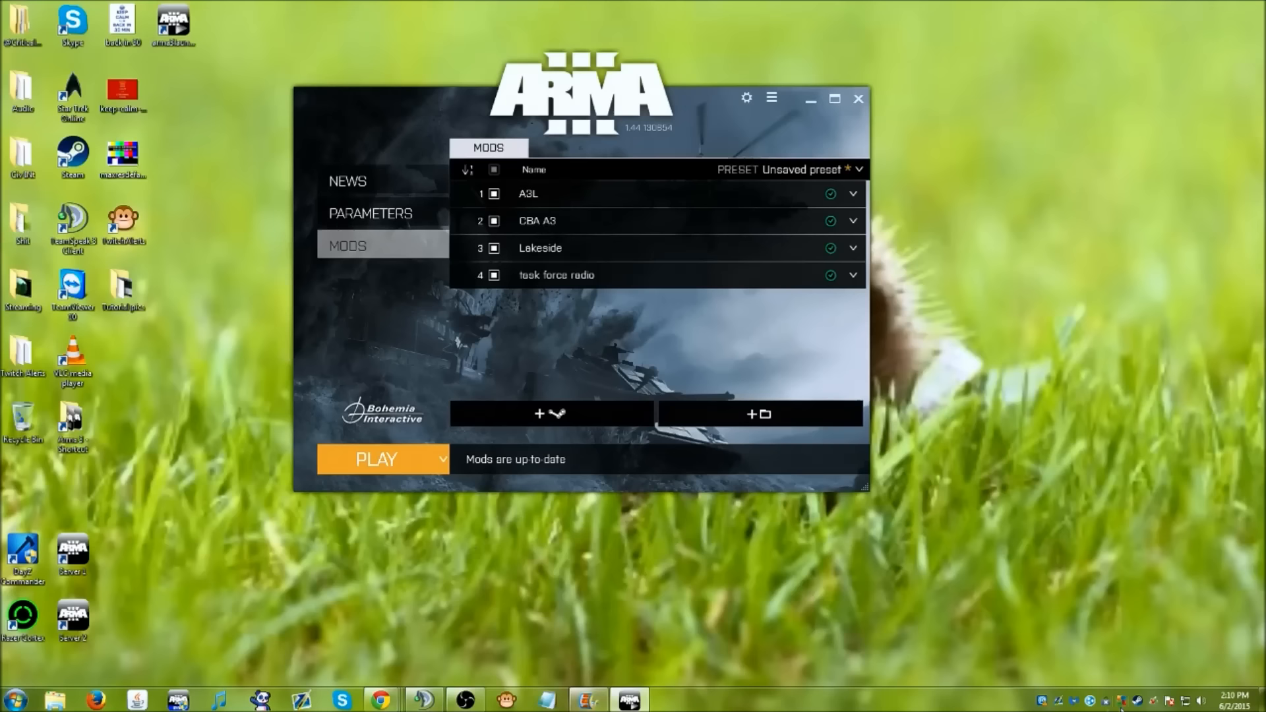
{"action": "mouse_move", "coordinate": [575, 305]}
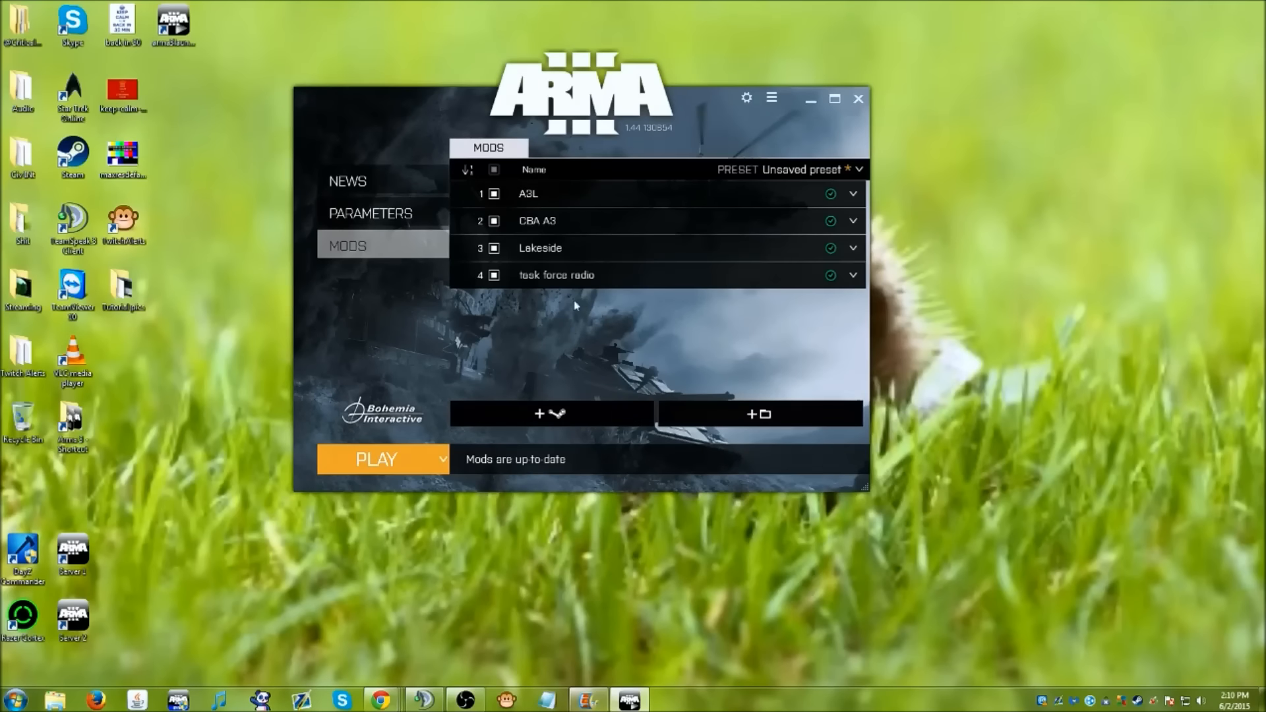
{"action": "mouse_move", "coordinate": [380, 459]}
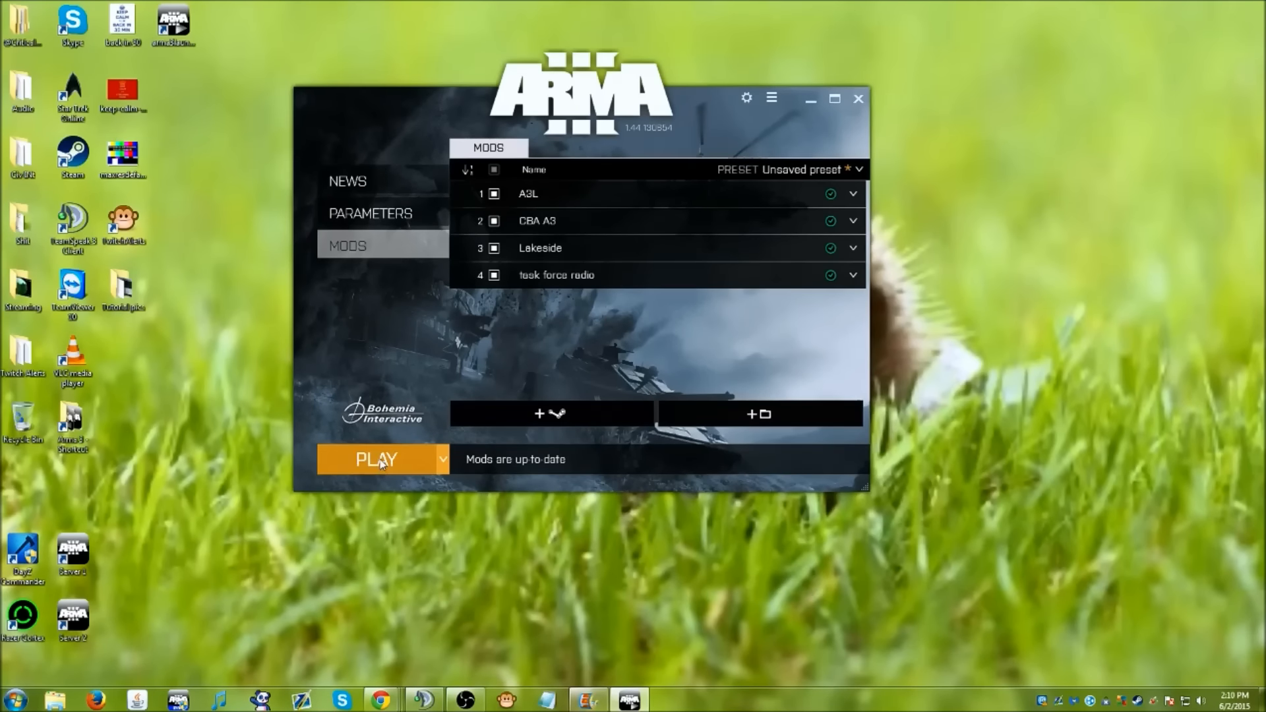
Start Arma 3 with the enabled mods using PLAY
{"action": "left_click", "coordinate": [377, 459]}
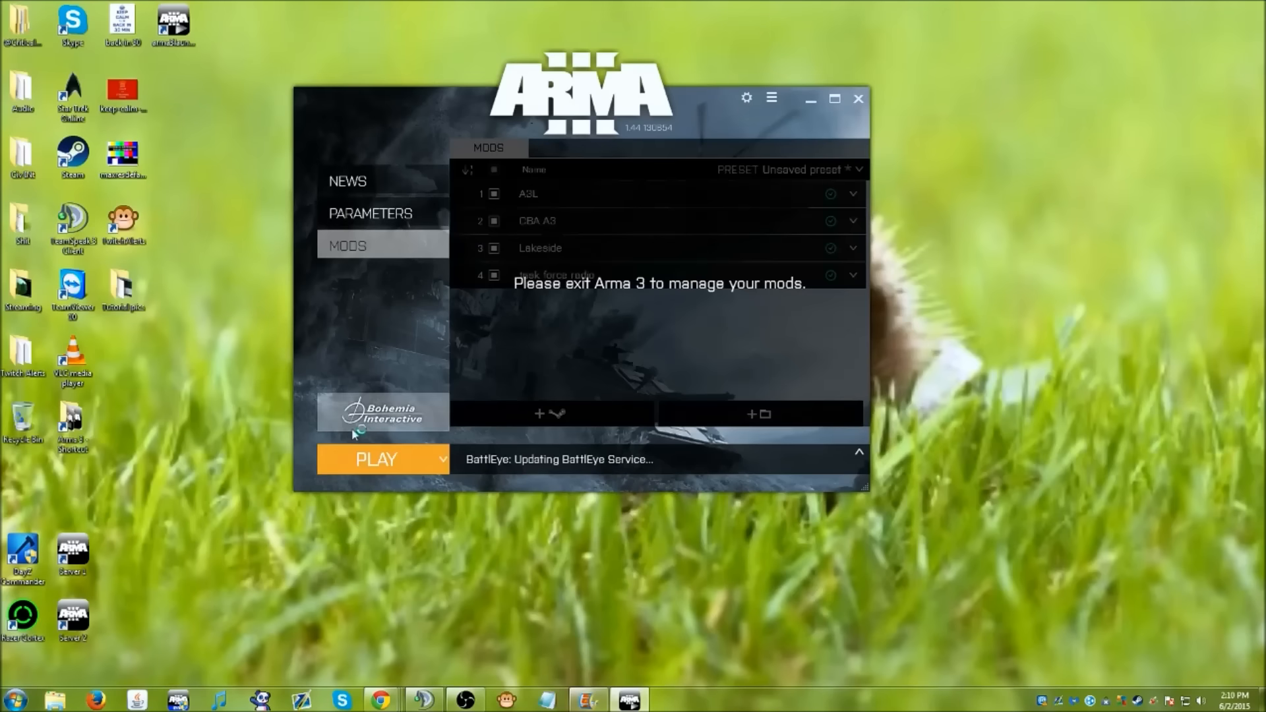
Minimize the launcher window while Arma 3 loads its addons
{"action": "left_click", "coordinate": [376, 459]}
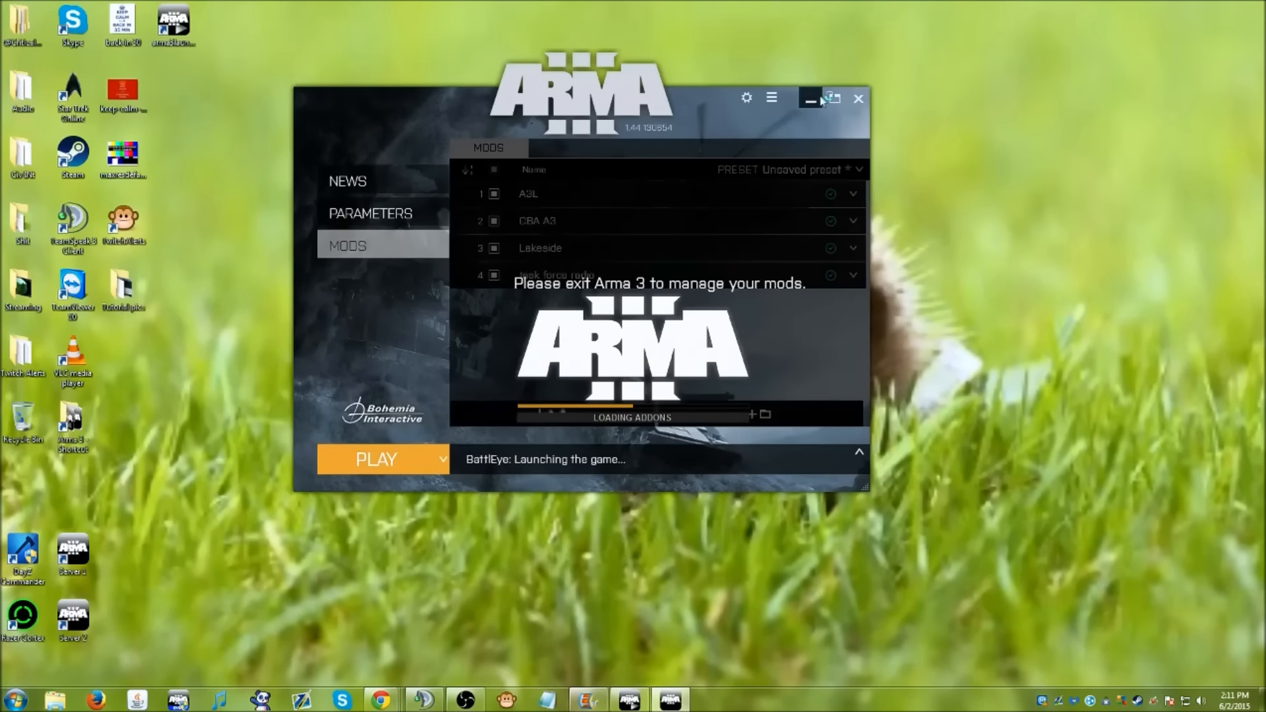
{"action": "left_click", "coordinate": [810, 99]}
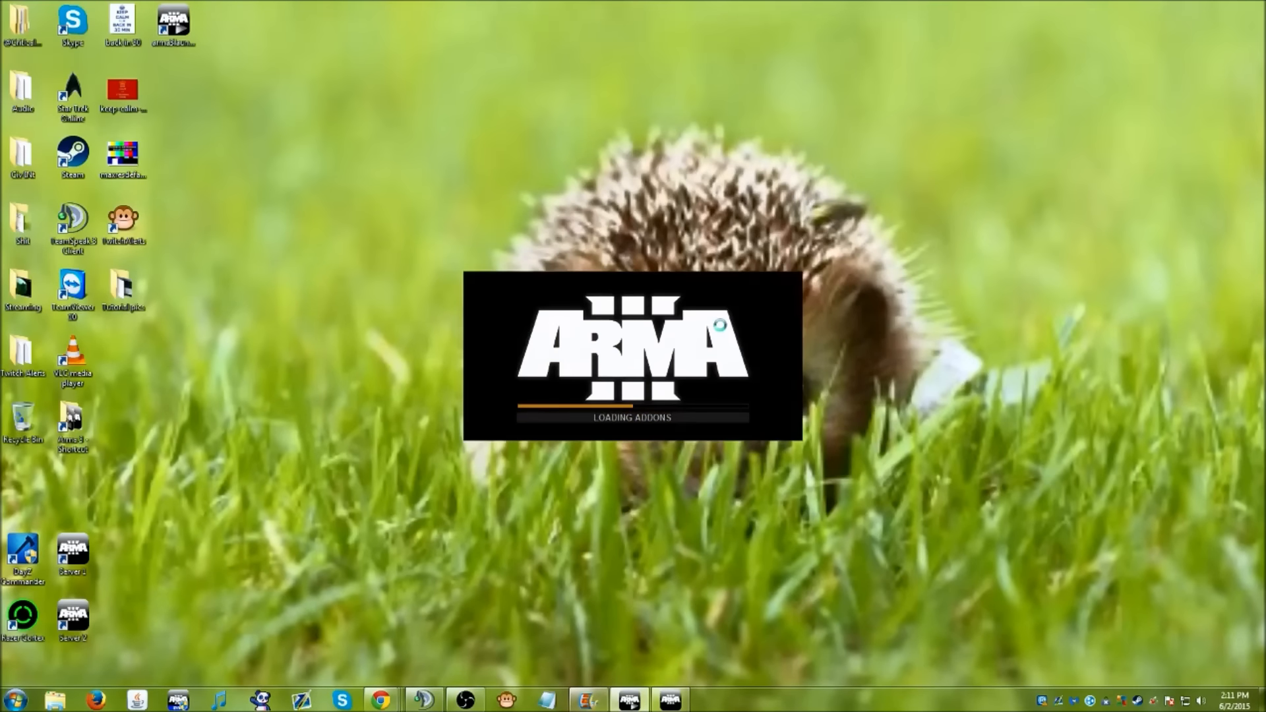
{"action": "mouse_move", "coordinate": [565, 450]}
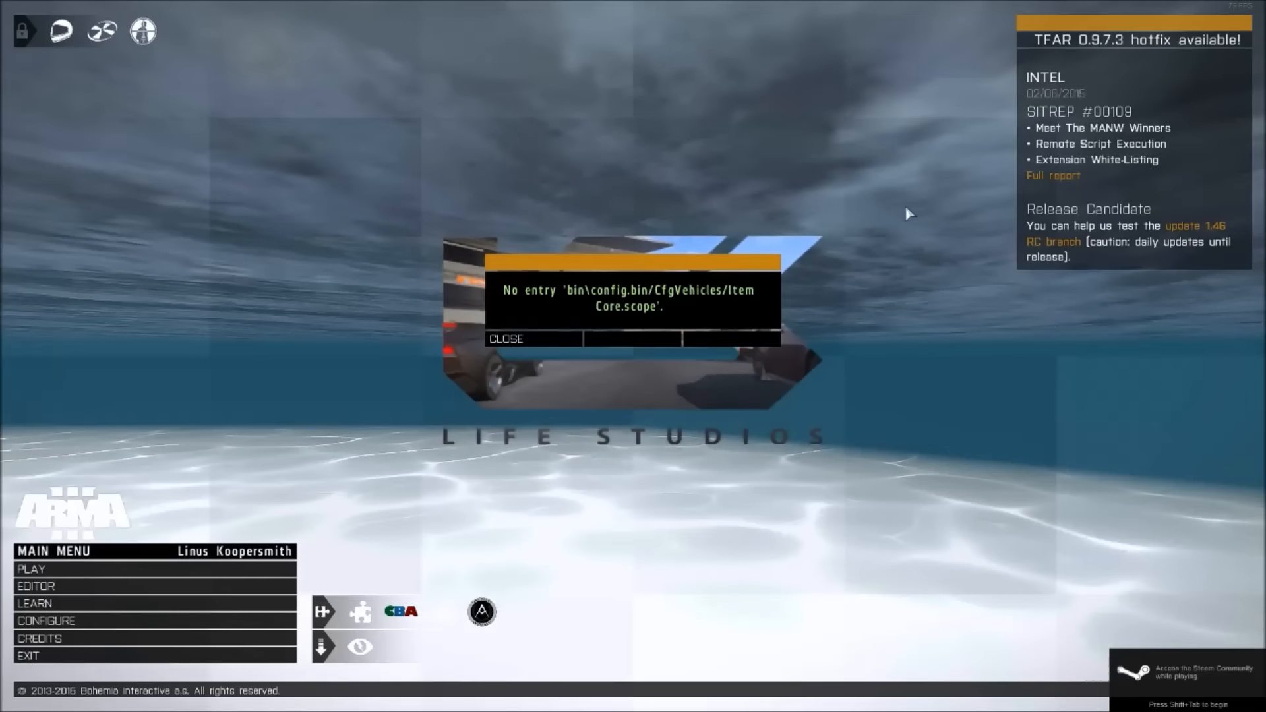
{"action": "mouse_move", "coordinate": [594, 335]}
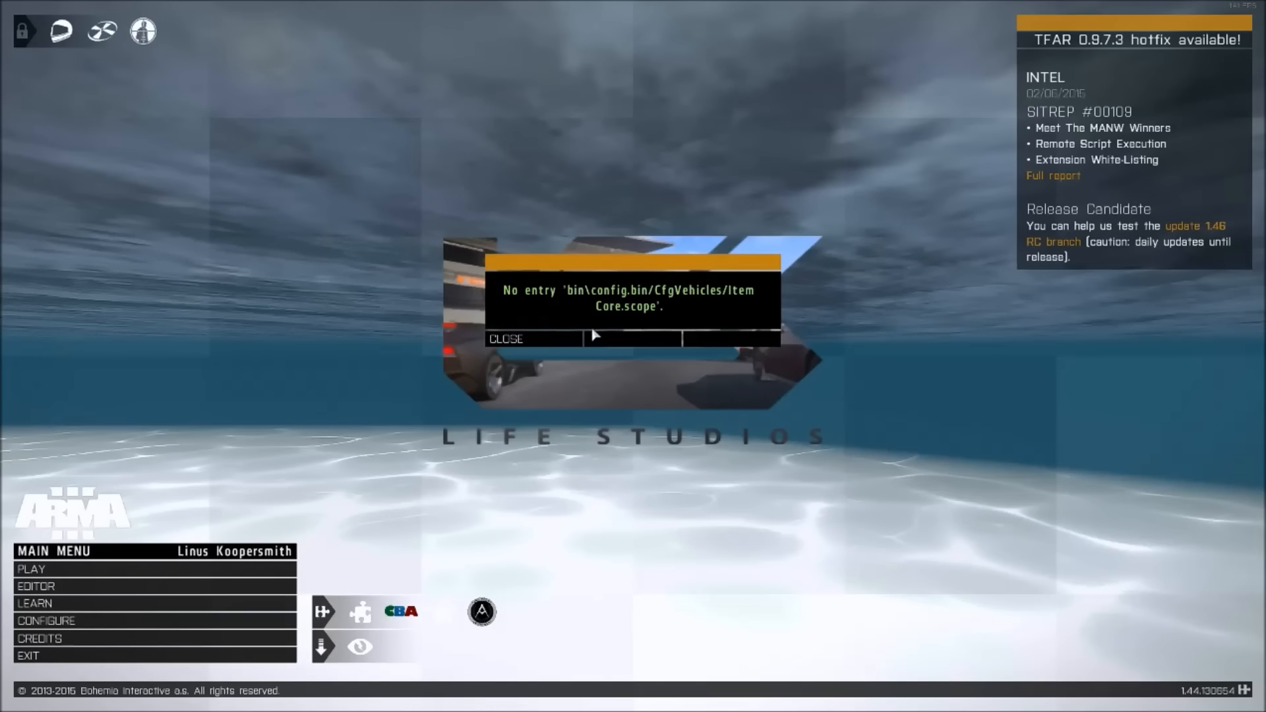
Close the missing config entry error and open the Multiplayer server browser
{"action": "left_click", "coordinate": [504, 339]}
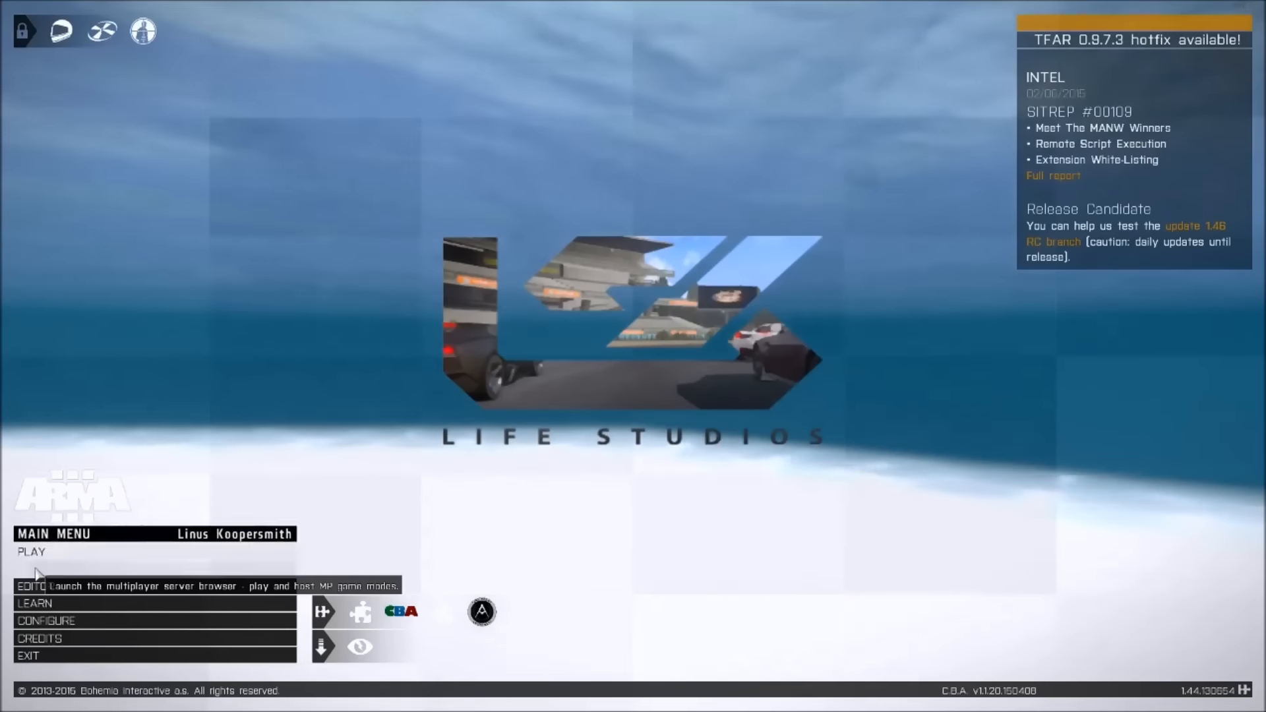
{"action": "left_click", "coordinate": [32, 585]}
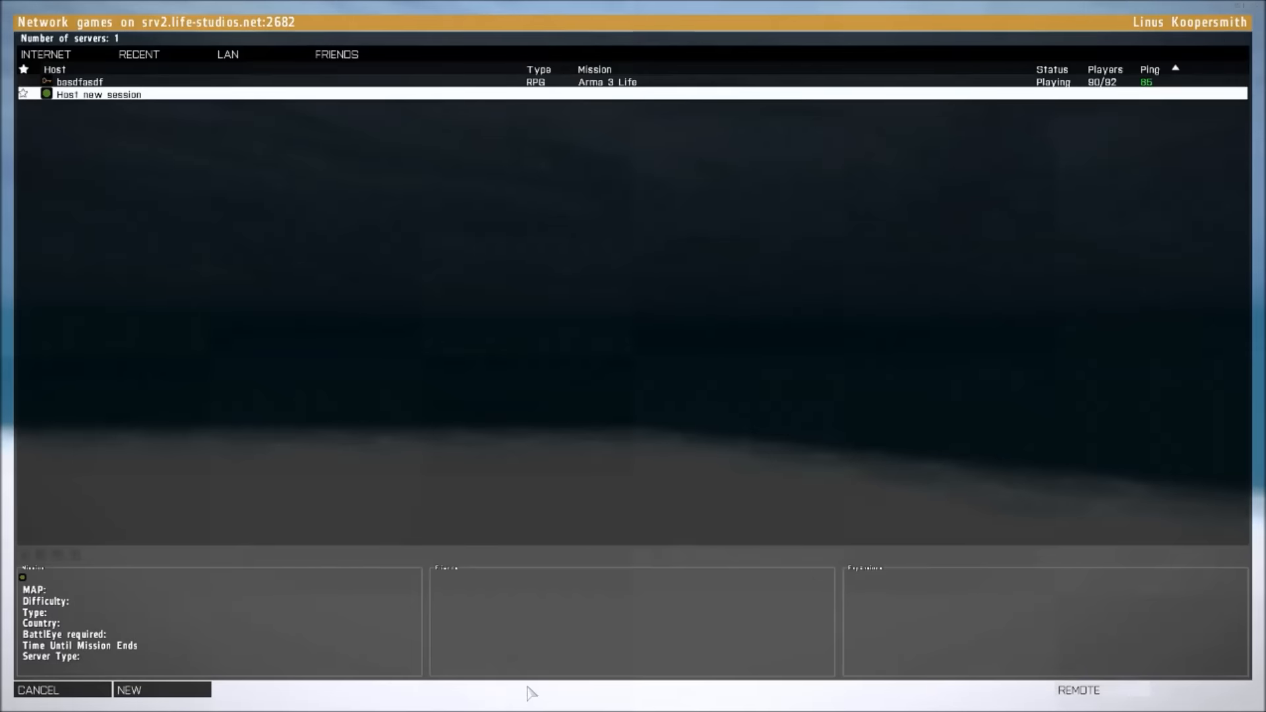
Join the basdfasdf Arma 3 Life session on srv2.life-studios.net
{"action": "left_click", "coordinate": [76, 80]}
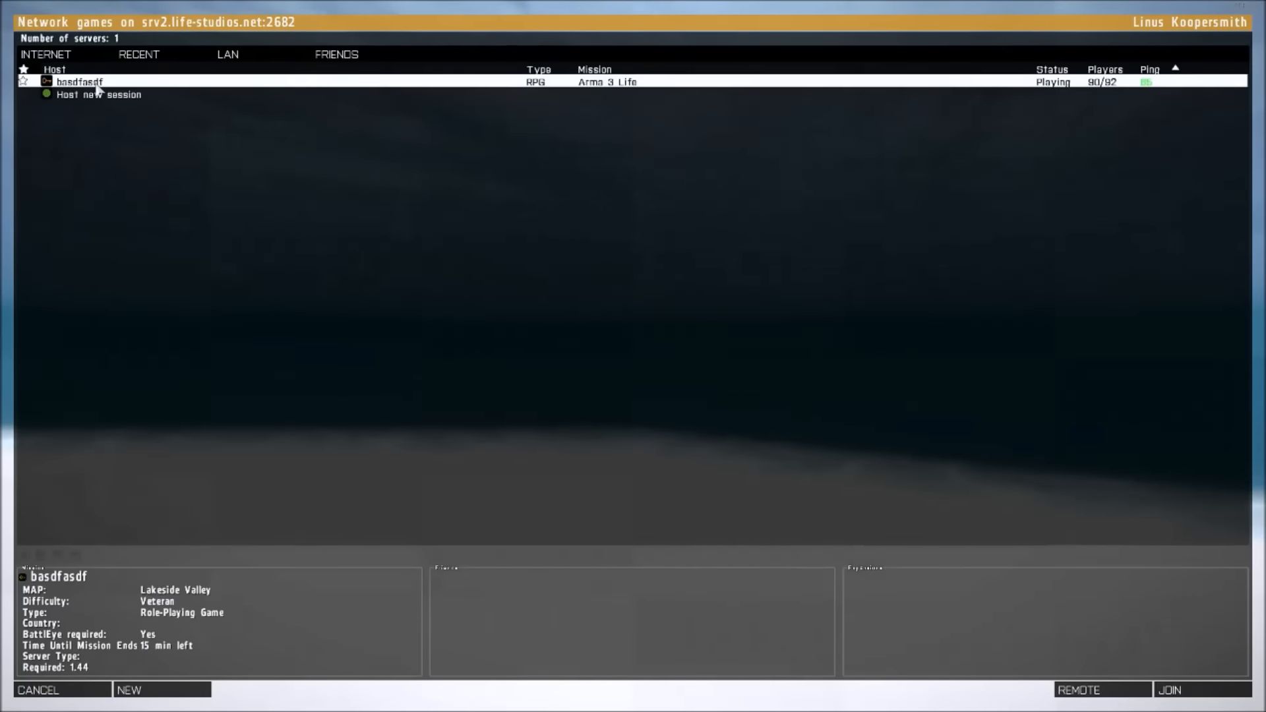
{"action": "left_click", "coordinate": [1168, 689]}
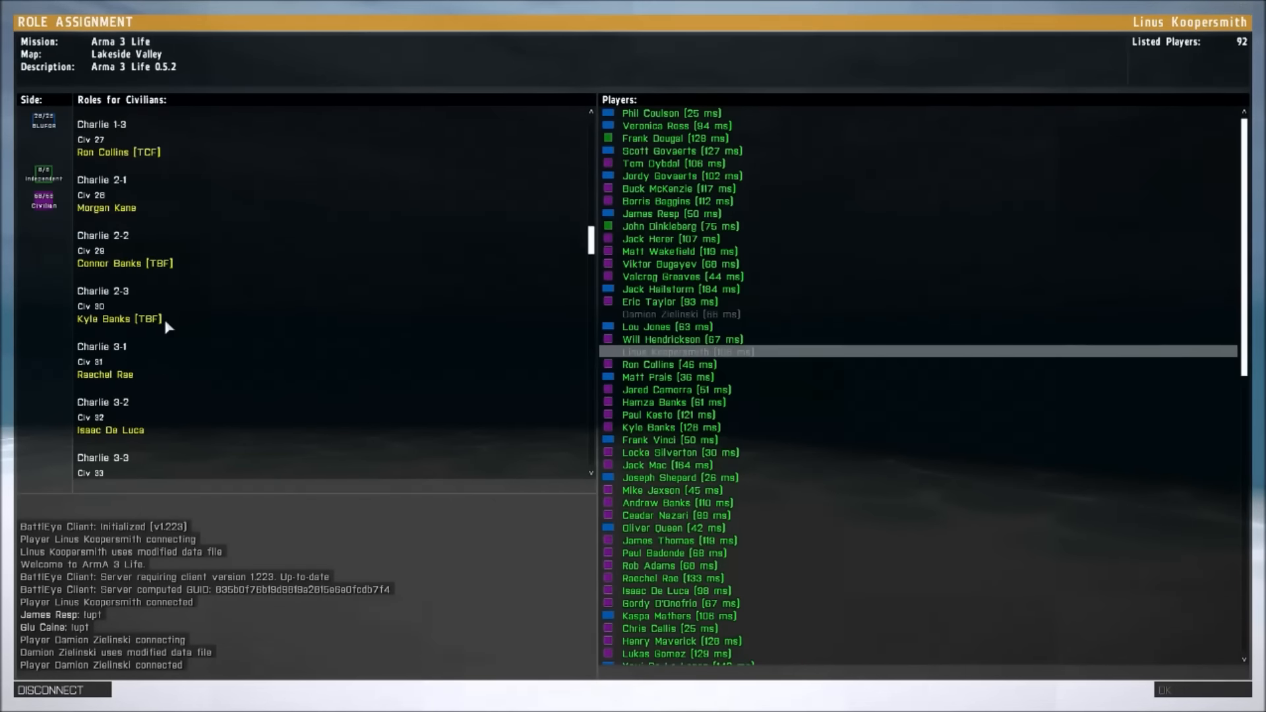
{"action": "scroll", "scroll_direction": "down", "scroll_amount": 3}
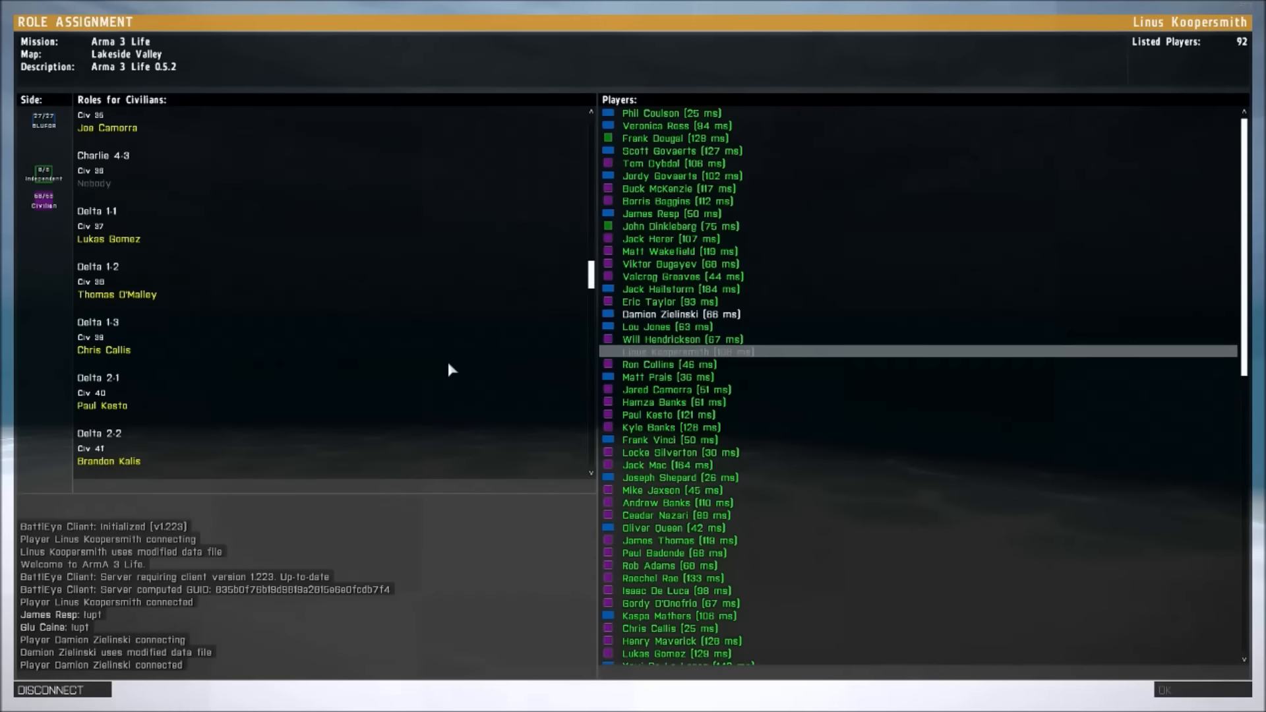